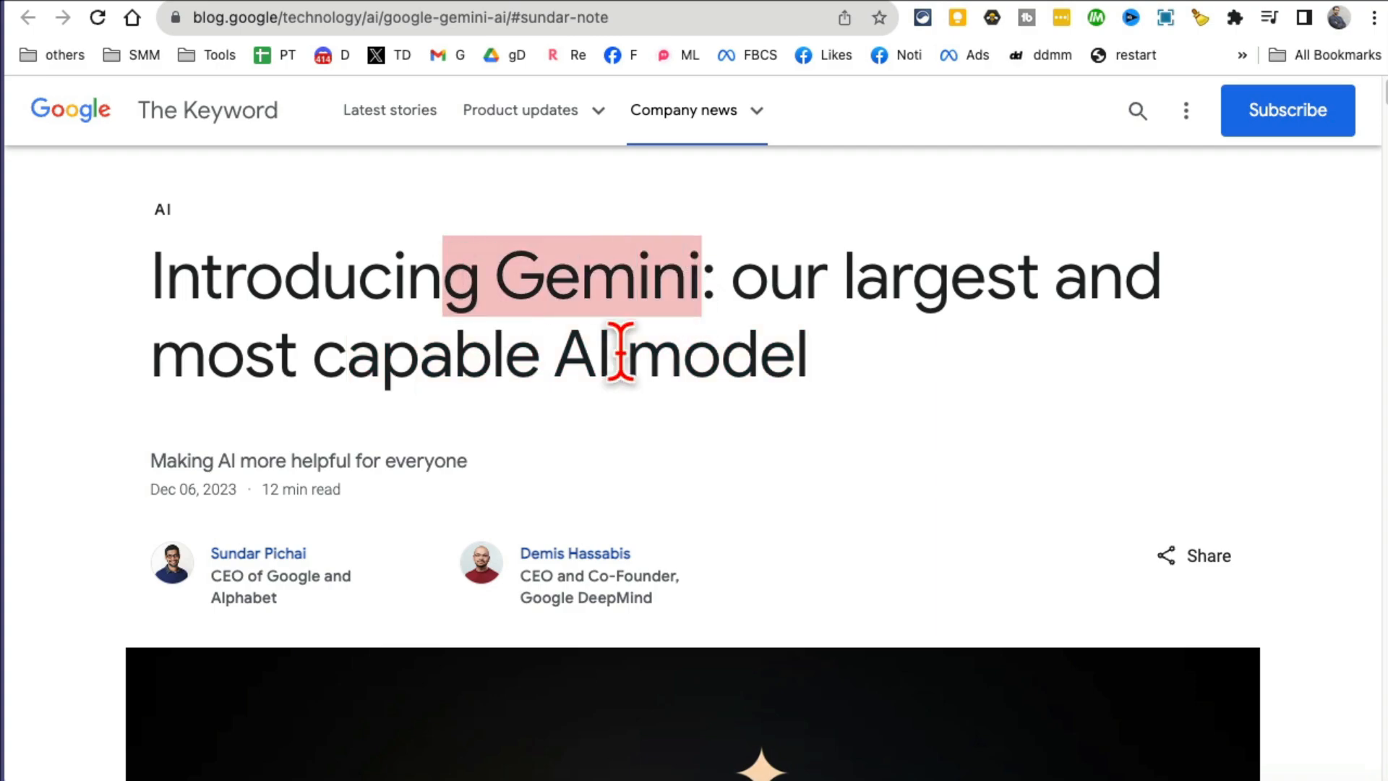
{"action": "mouse_move", "coordinate": [965, 394]}
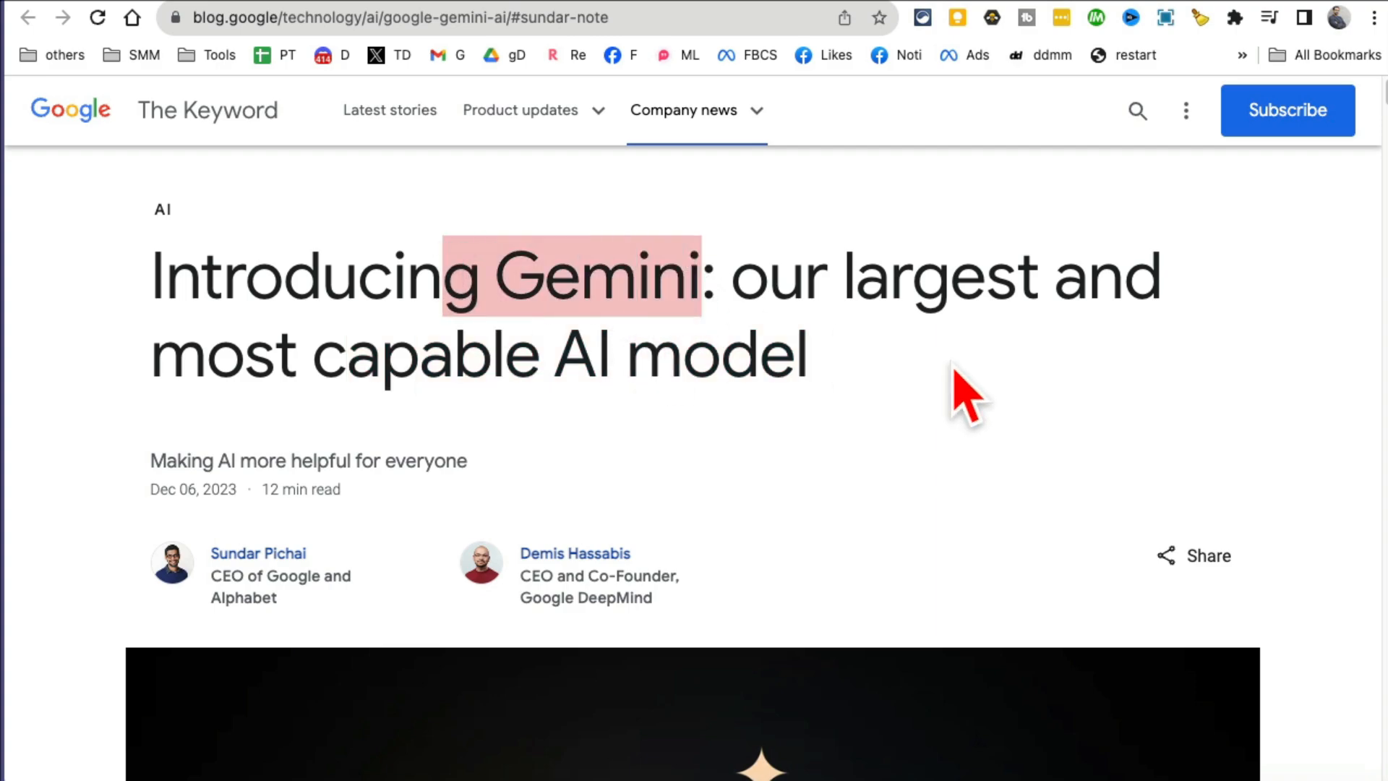
Step: Jump to the State-of-the-art performance section listing Gemini Ultra, Pro and Nano
{"action": "scroll", "scroll_direction": "down", "scroll_amount": 3}
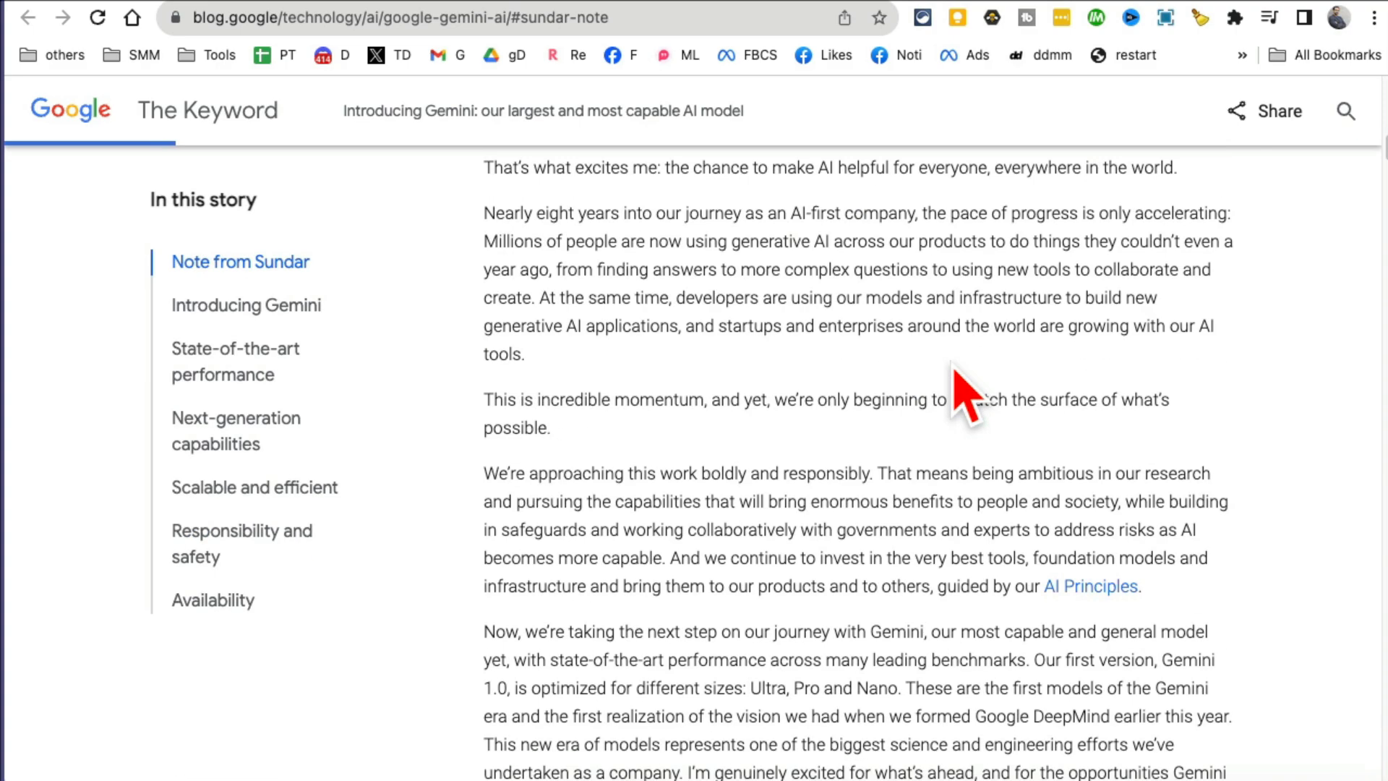
{"action": "left_click", "coordinate": [246, 304]}
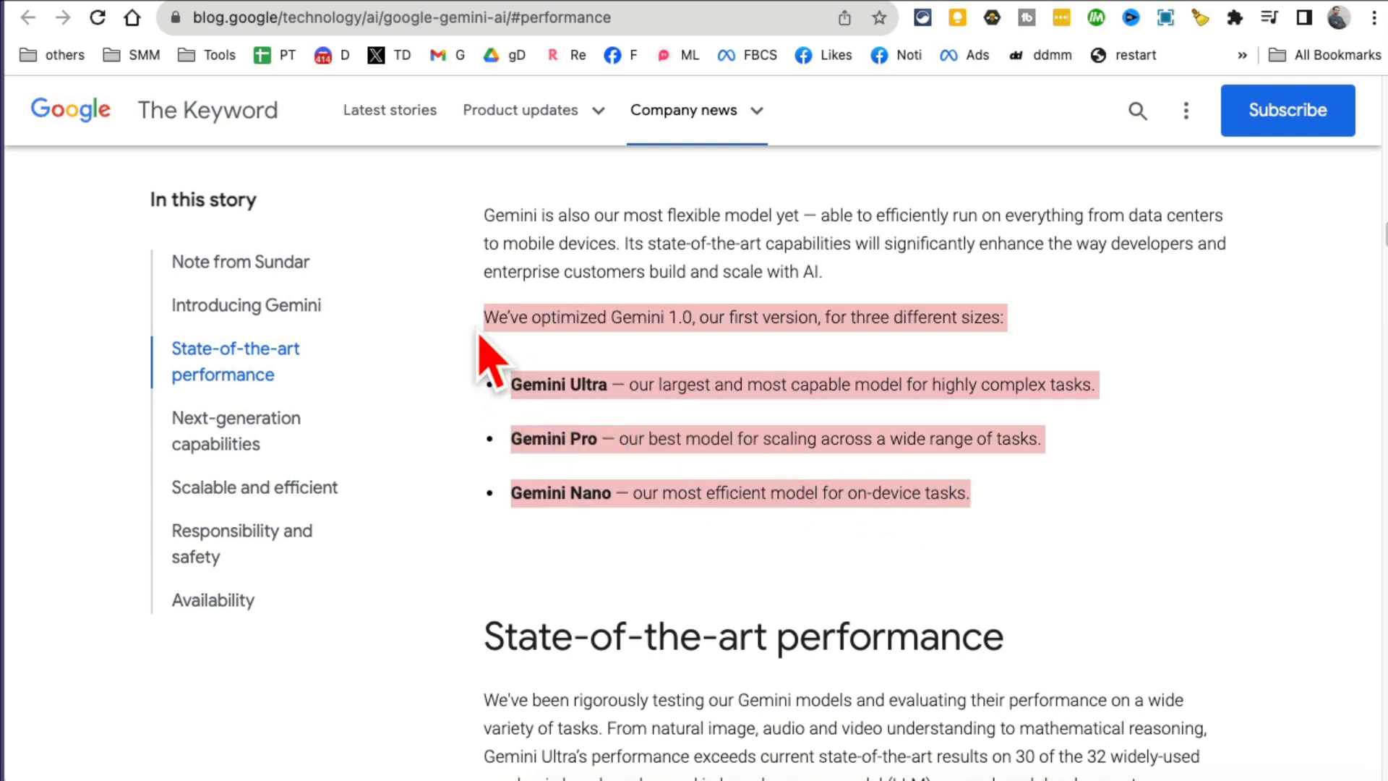
{"action": "mouse_move", "coordinate": [630, 384]}
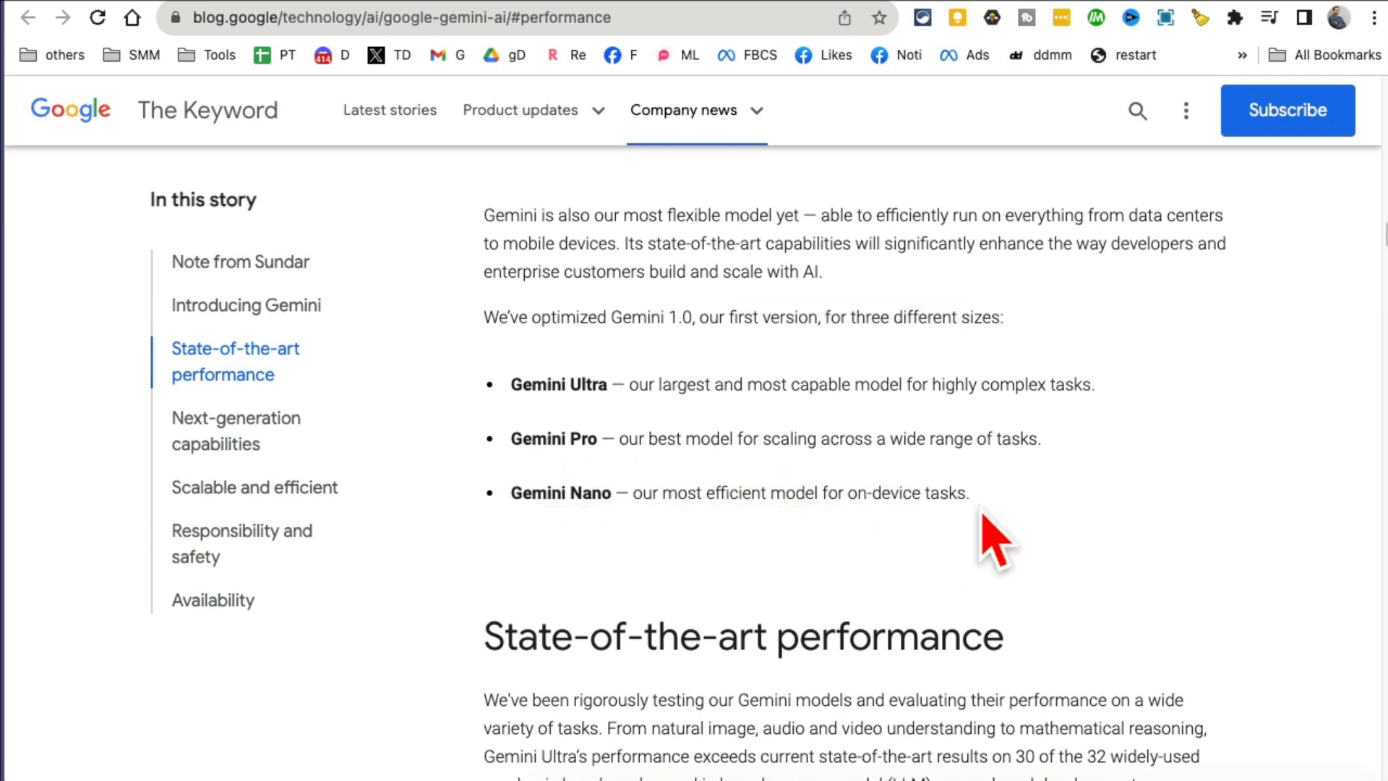
{"action": "mouse_move", "coordinate": [708, 496]}
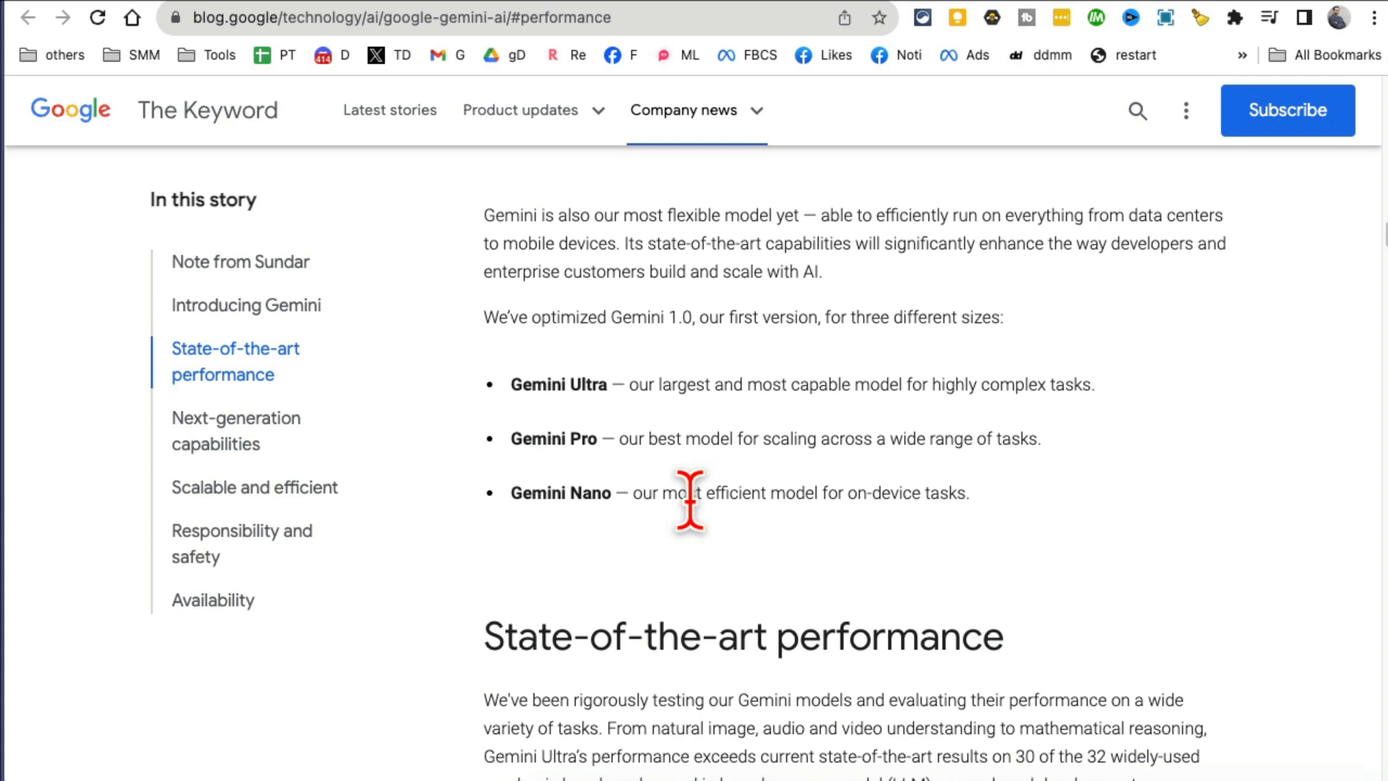
{"action": "mouse_move", "coordinate": [610, 438]}
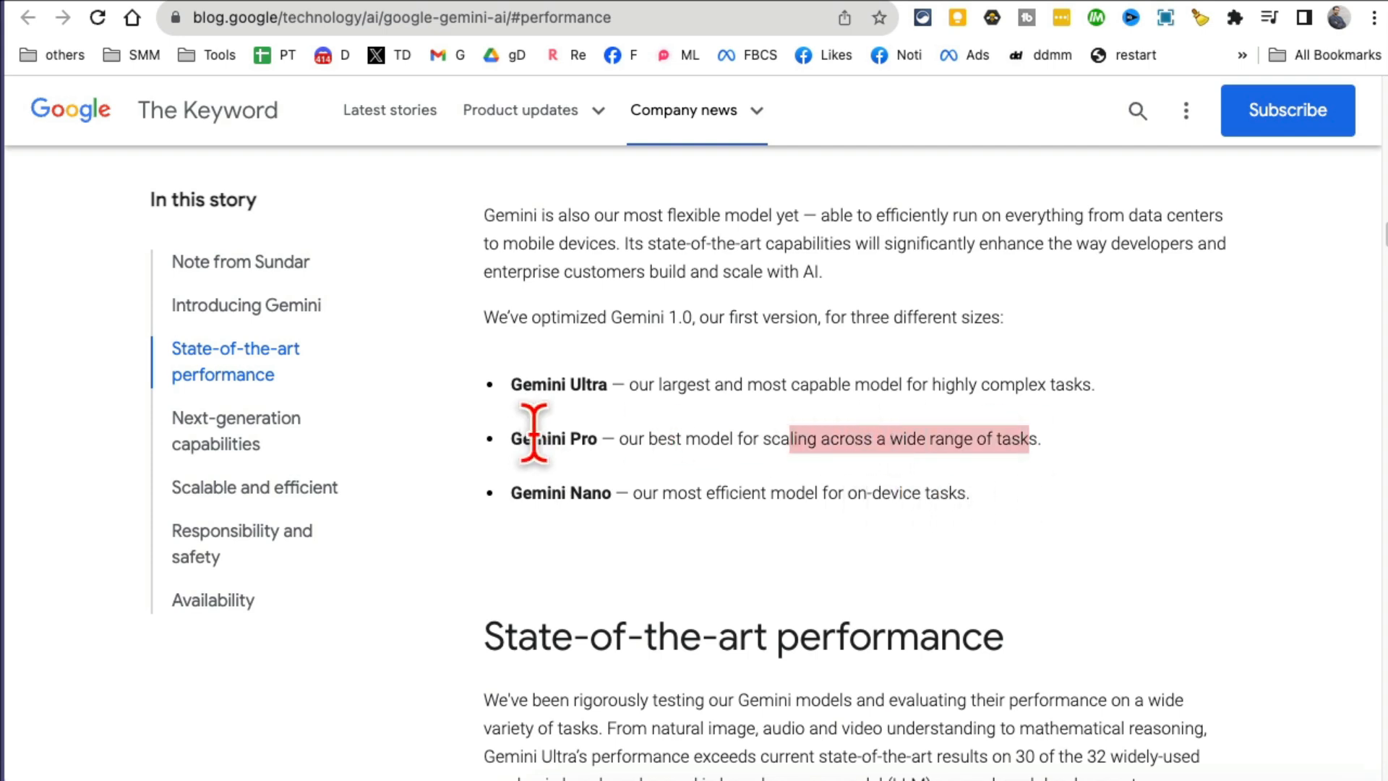
{"action": "mouse_move", "coordinate": [633, 451]}
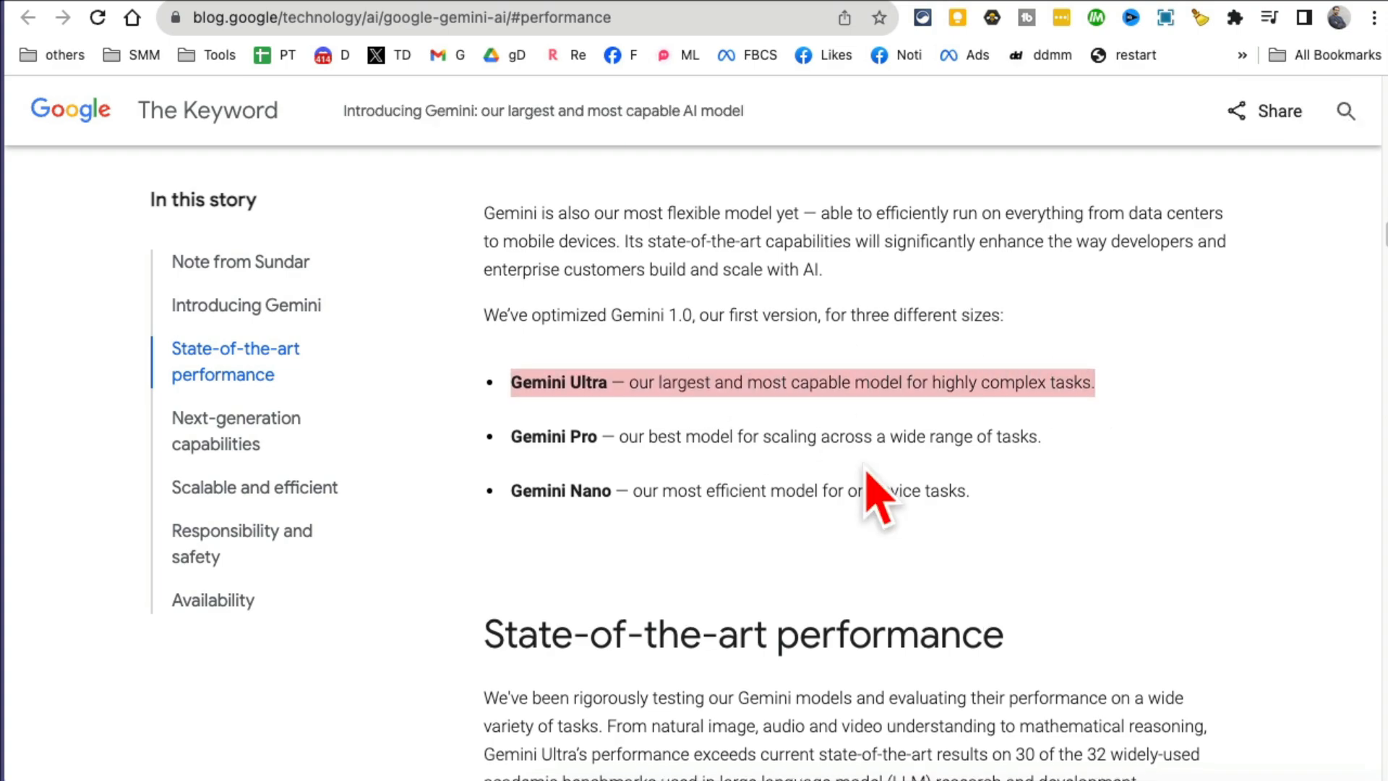
Step: Scroll past the benchmark tables to the Next-generation capabilities section and its demo video
{"action": "scroll", "scroll_direction": "down", "scroll_amount": 3}
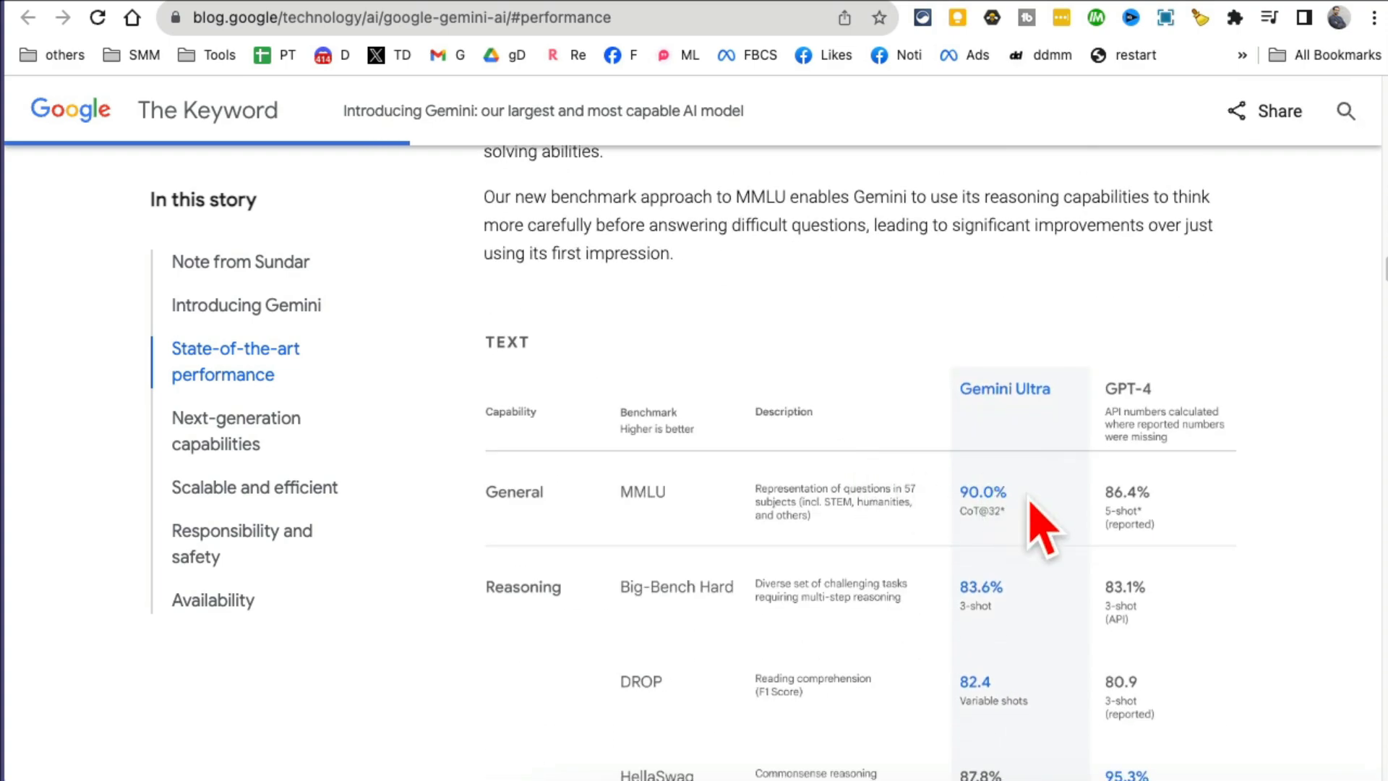
{"action": "scroll", "scroll_direction": "down", "scroll_amount": 3}
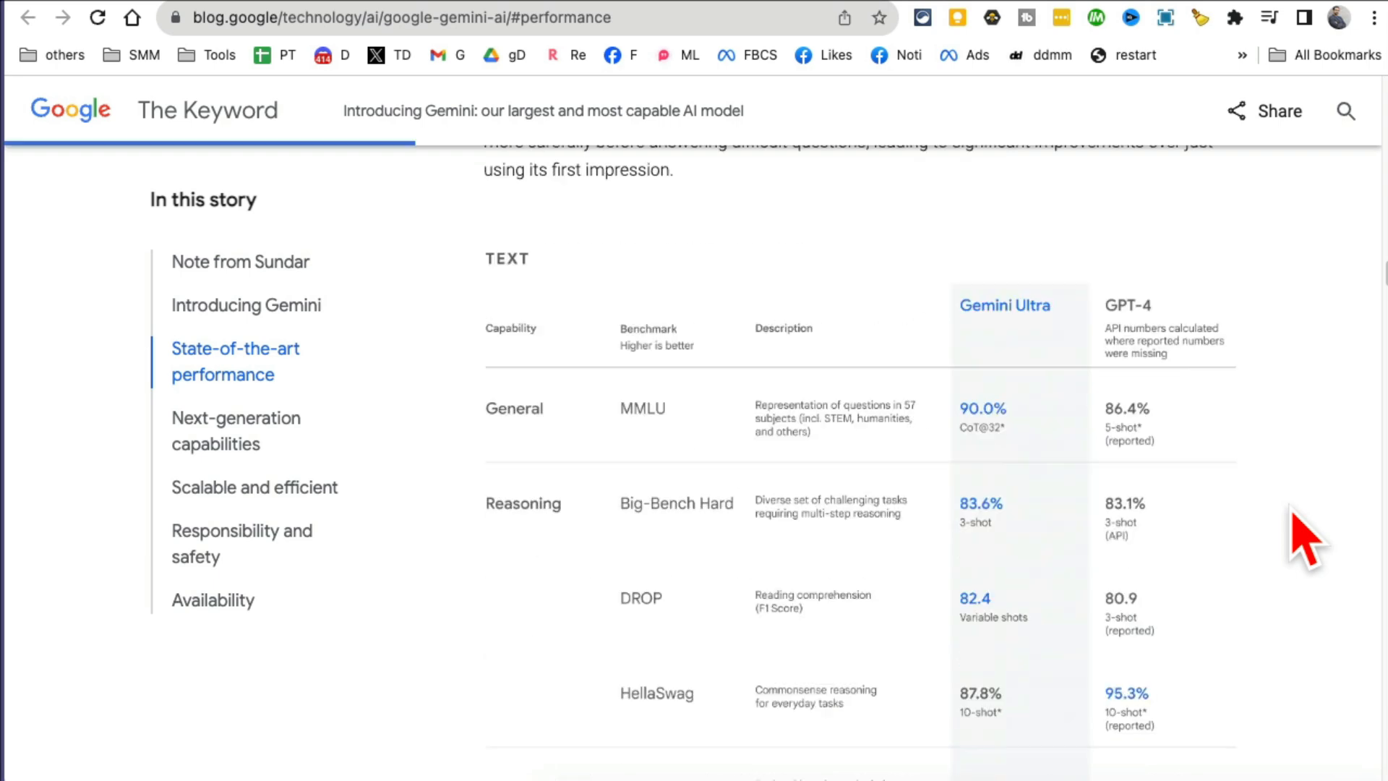
{"action": "scroll", "scroll_direction": "down", "scroll_amount": 3}
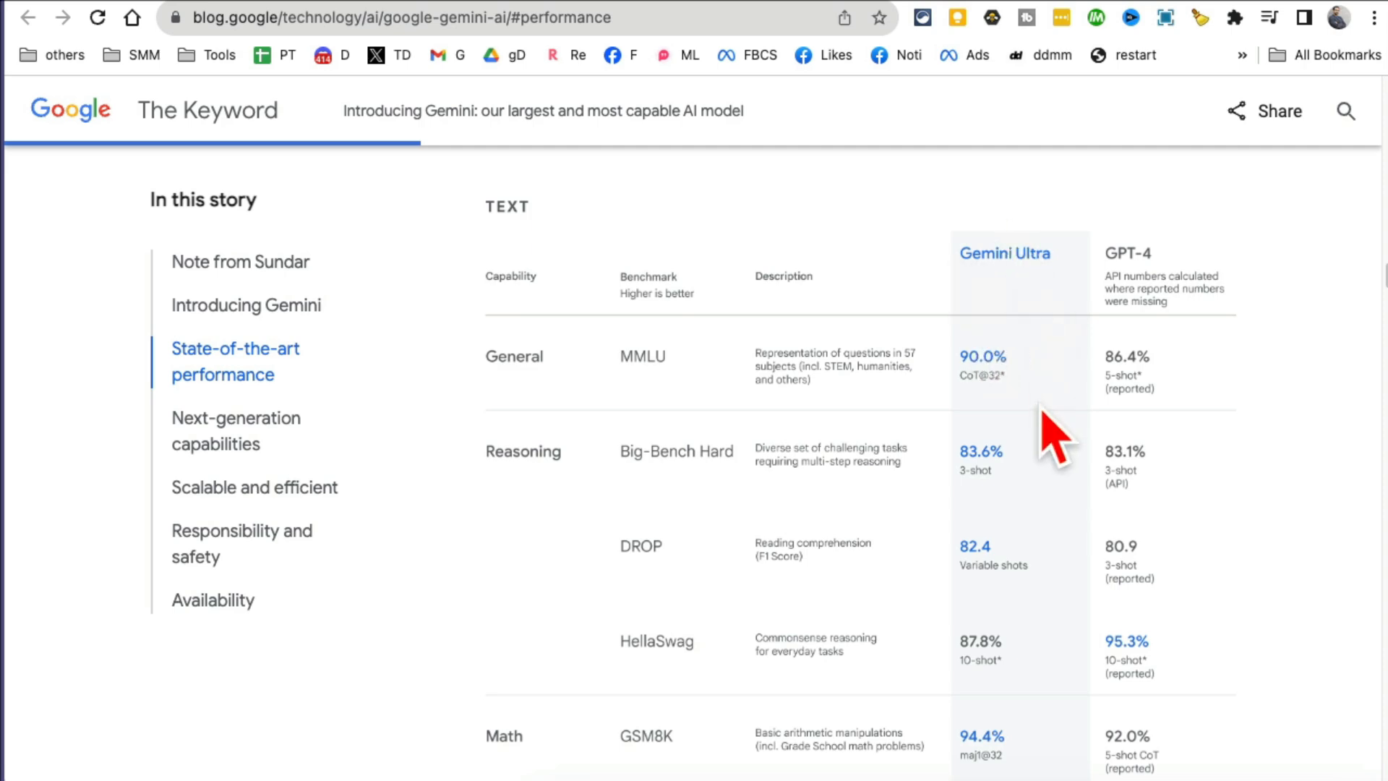
{"action": "scroll", "scroll_direction": "down", "scroll_amount": 3}
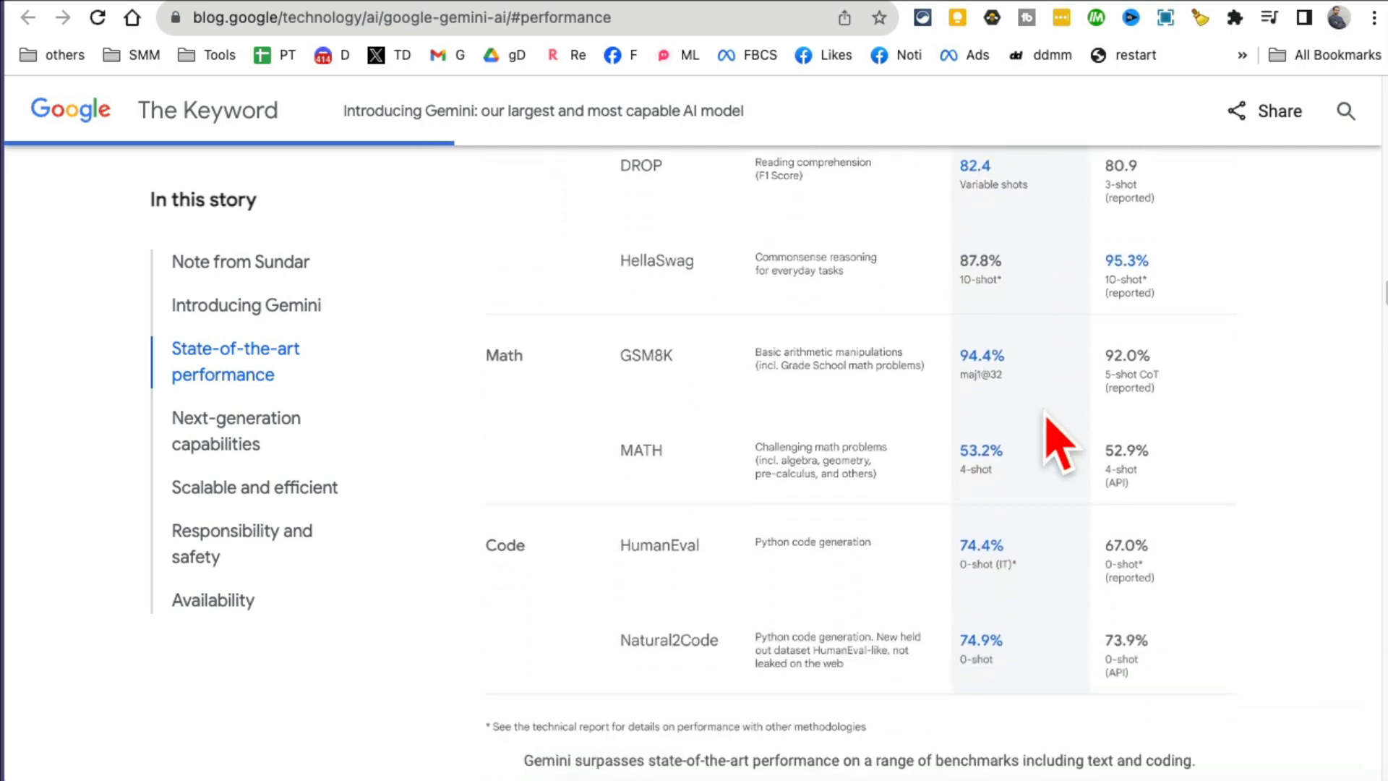
{"action": "scroll", "scroll_direction": "down", "scroll_amount": 3}
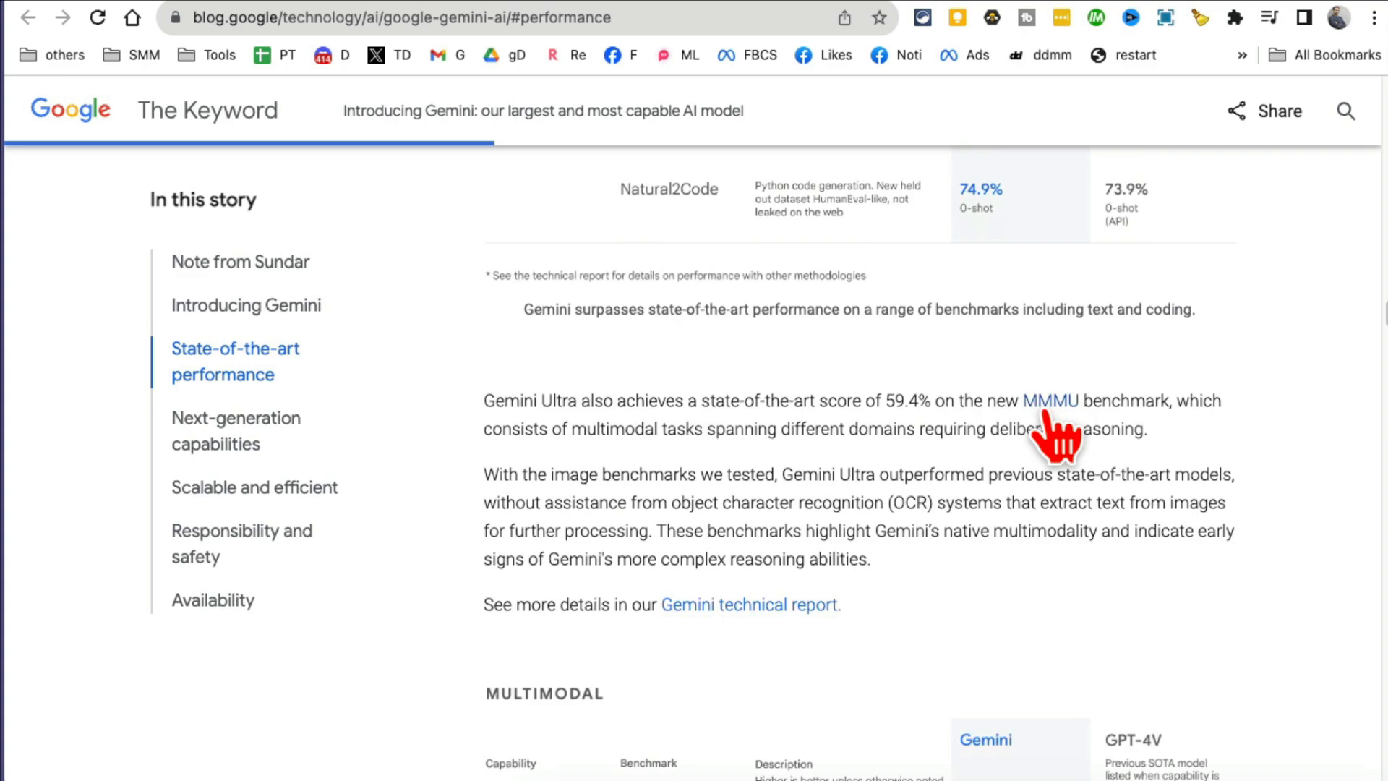
{"action": "left_click", "coordinate": [235, 430]}
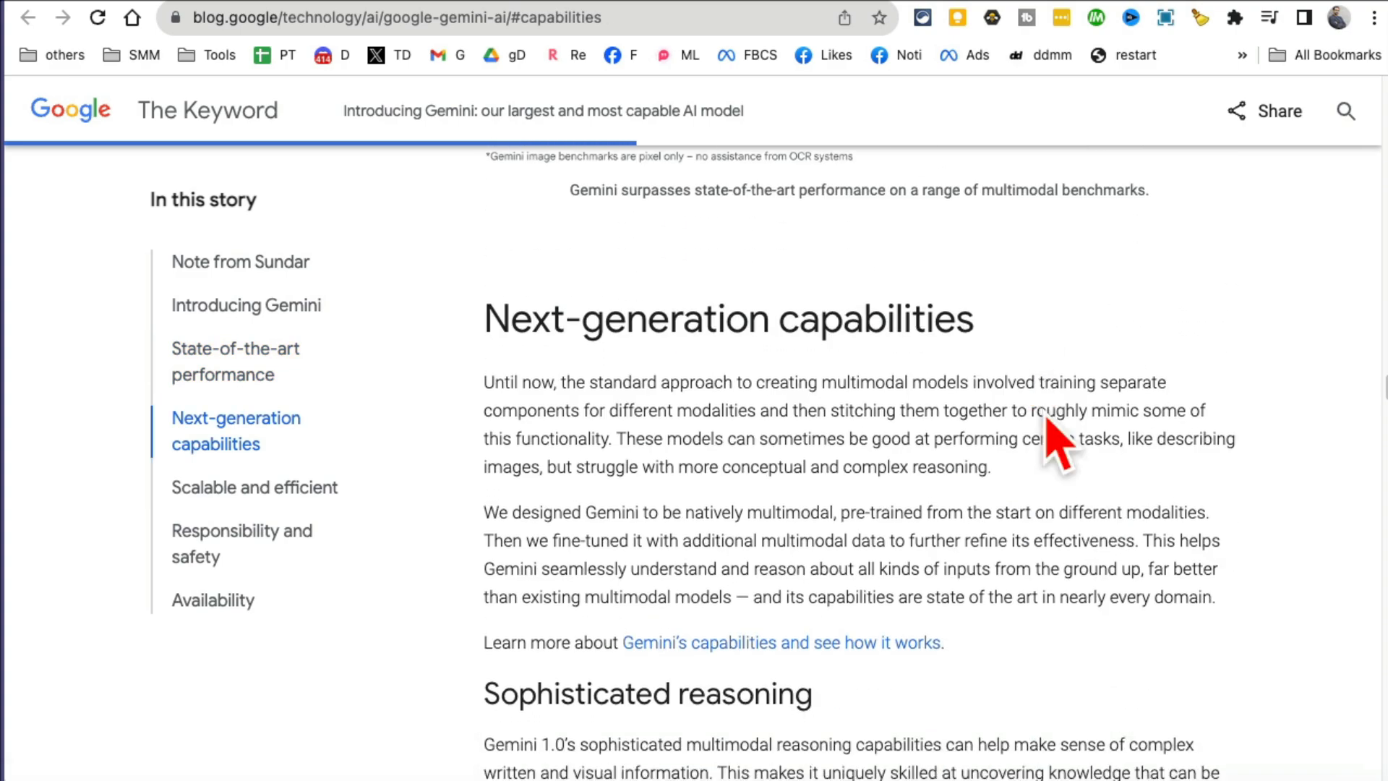
{"action": "scroll", "scroll_direction": "down", "scroll_amount": 3}
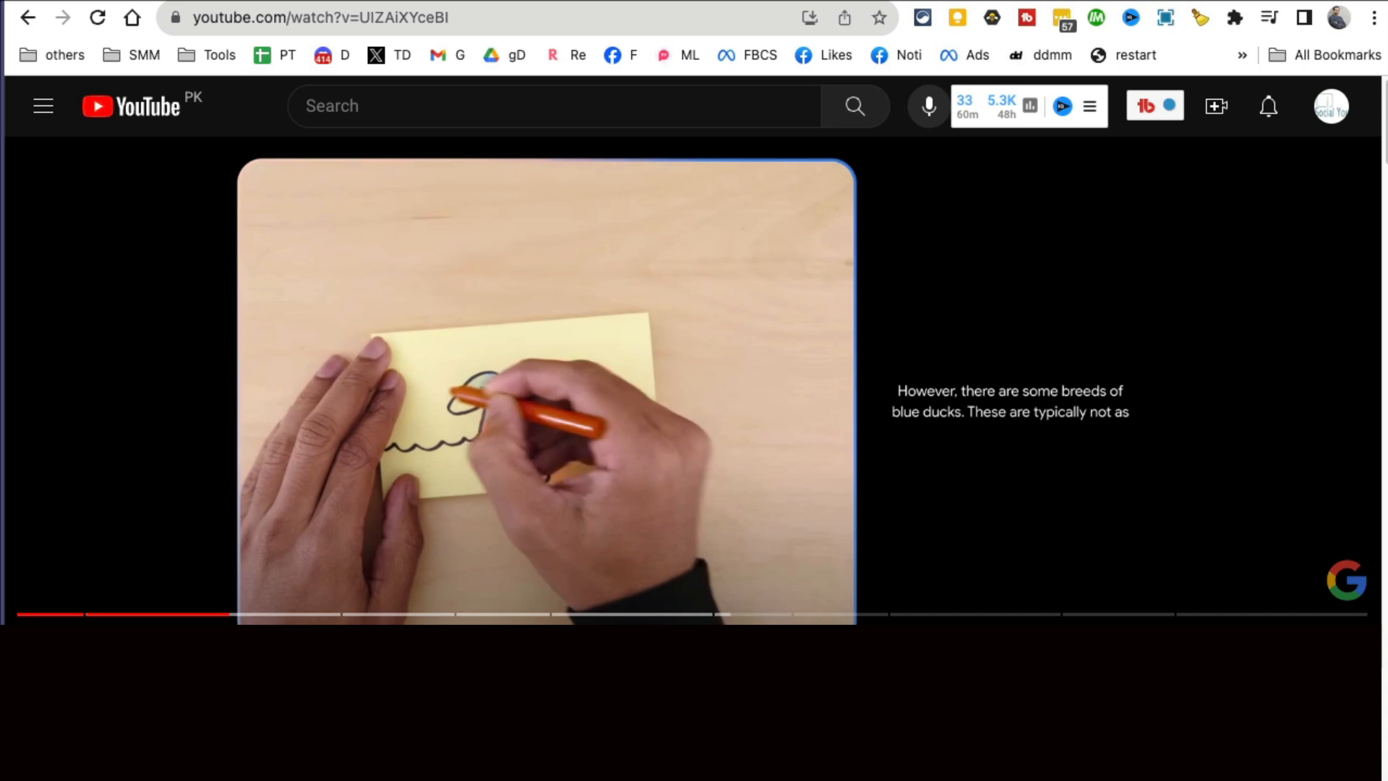
{"action": "mouse_move", "coordinate": [352, 615]}
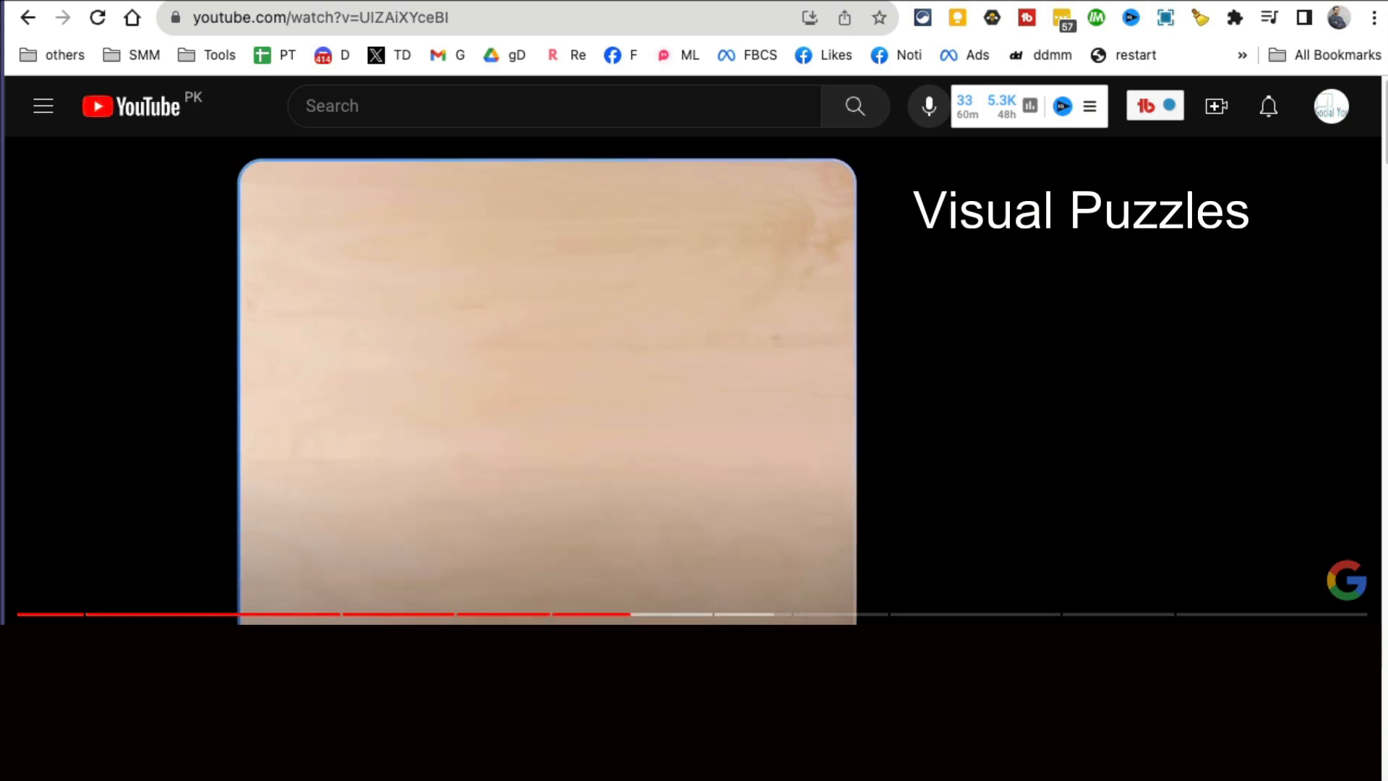
{"action": "mouse_move", "coordinate": [739, 616]}
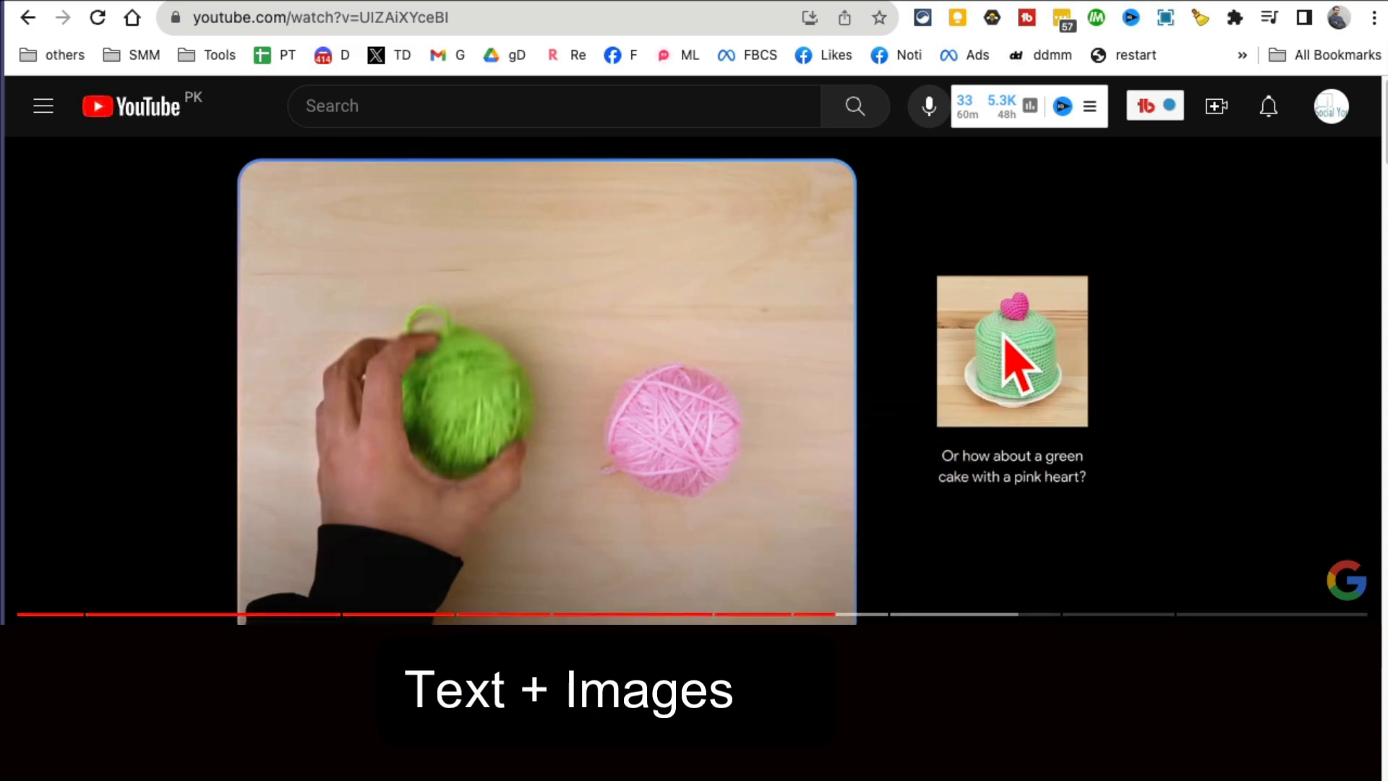
{"action": "mouse_move", "coordinate": [1080, 514]}
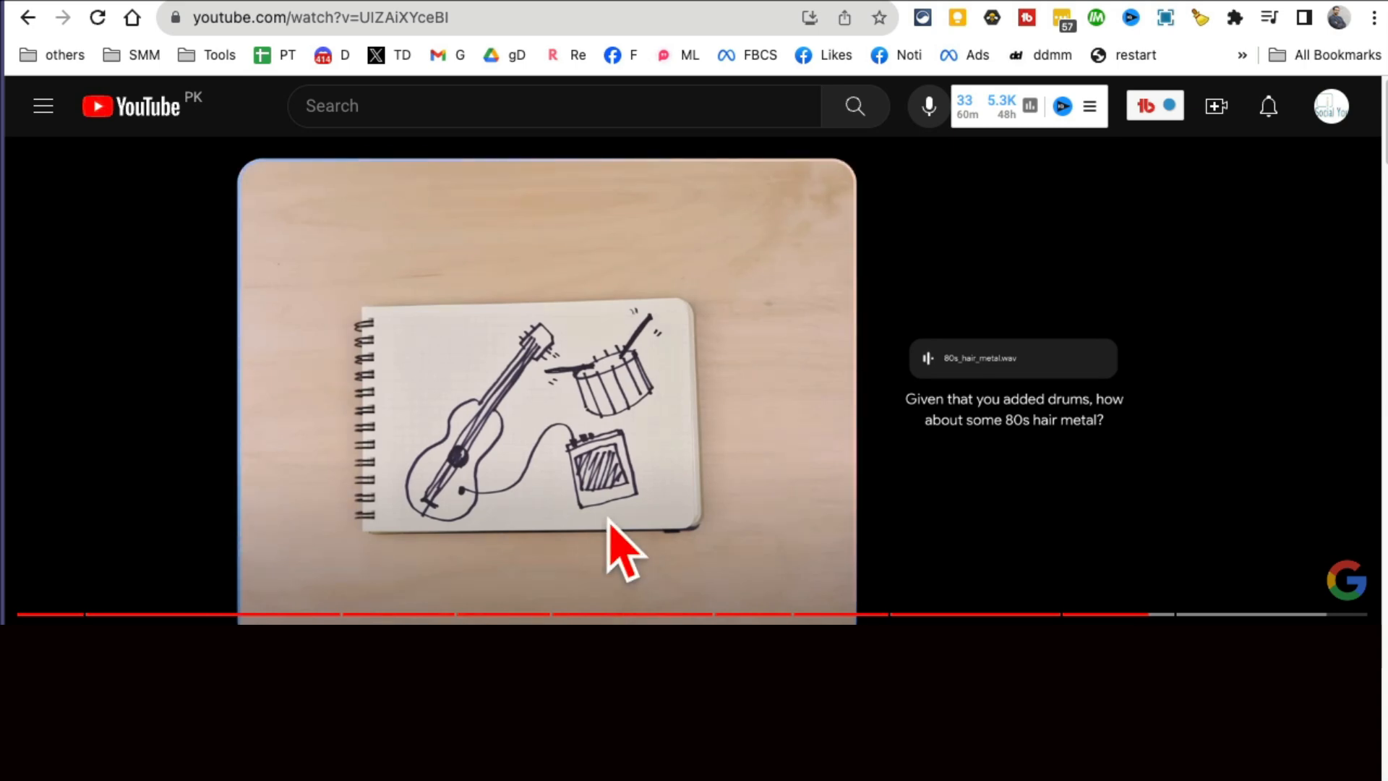
{"action": "mouse_move", "coordinate": [757, 17]}
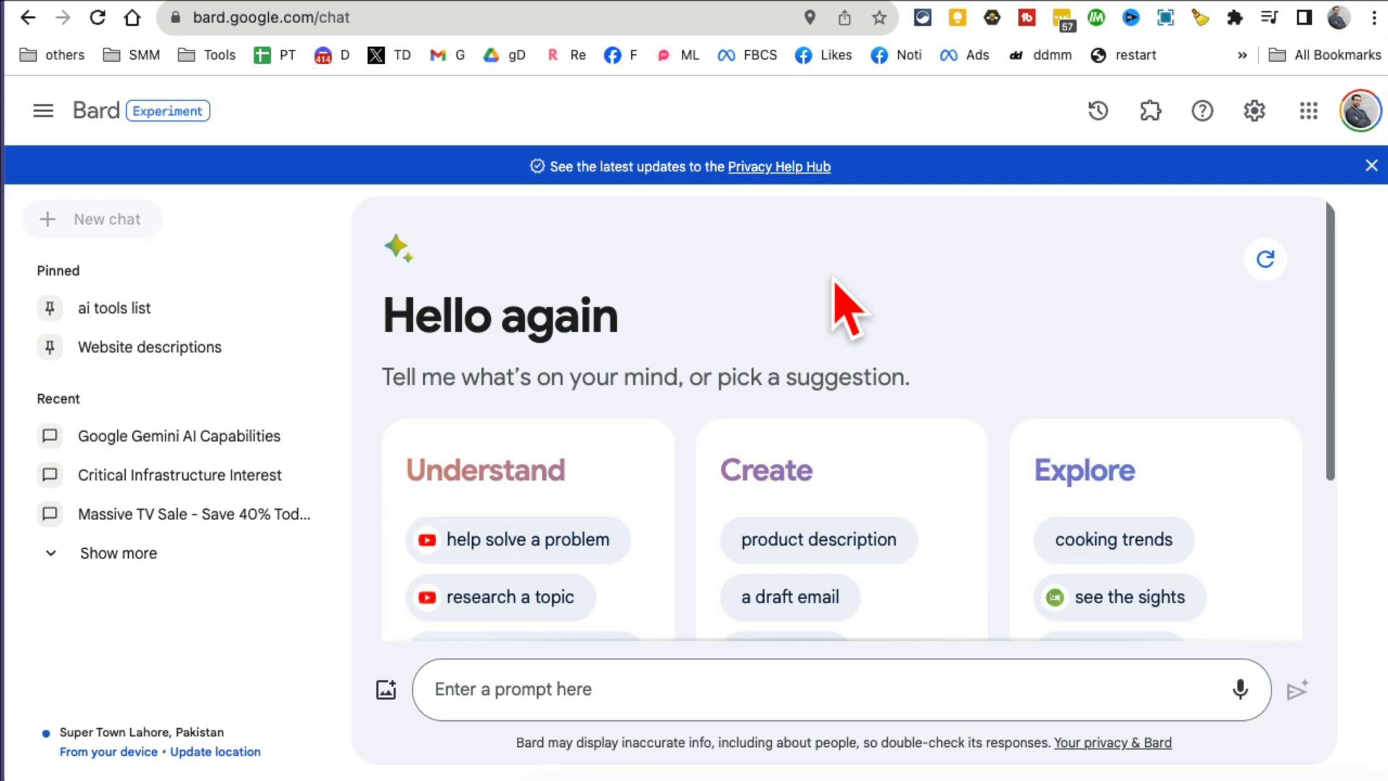
{"action": "mouse_move", "coordinate": [292, 17]}
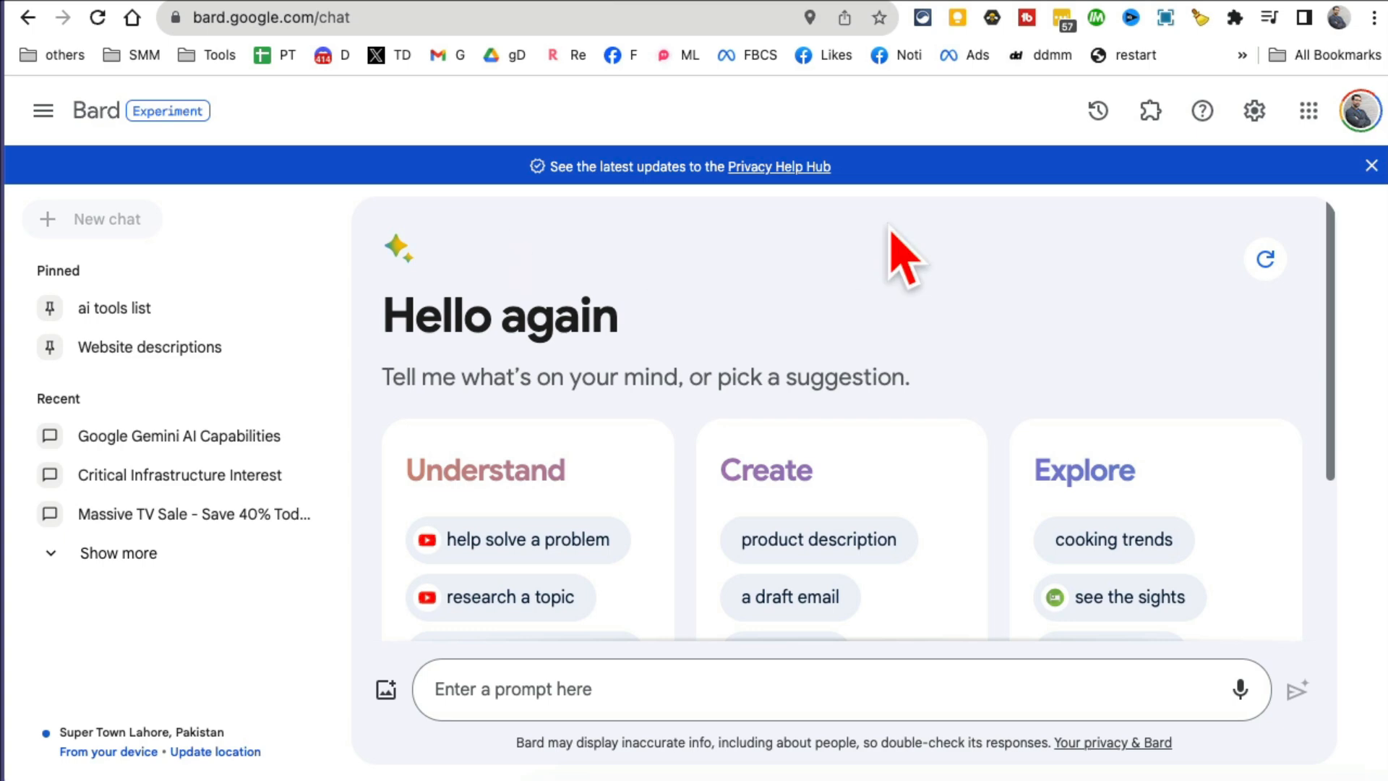
{"action": "mouse_move", "coordinate": [372, 186]}
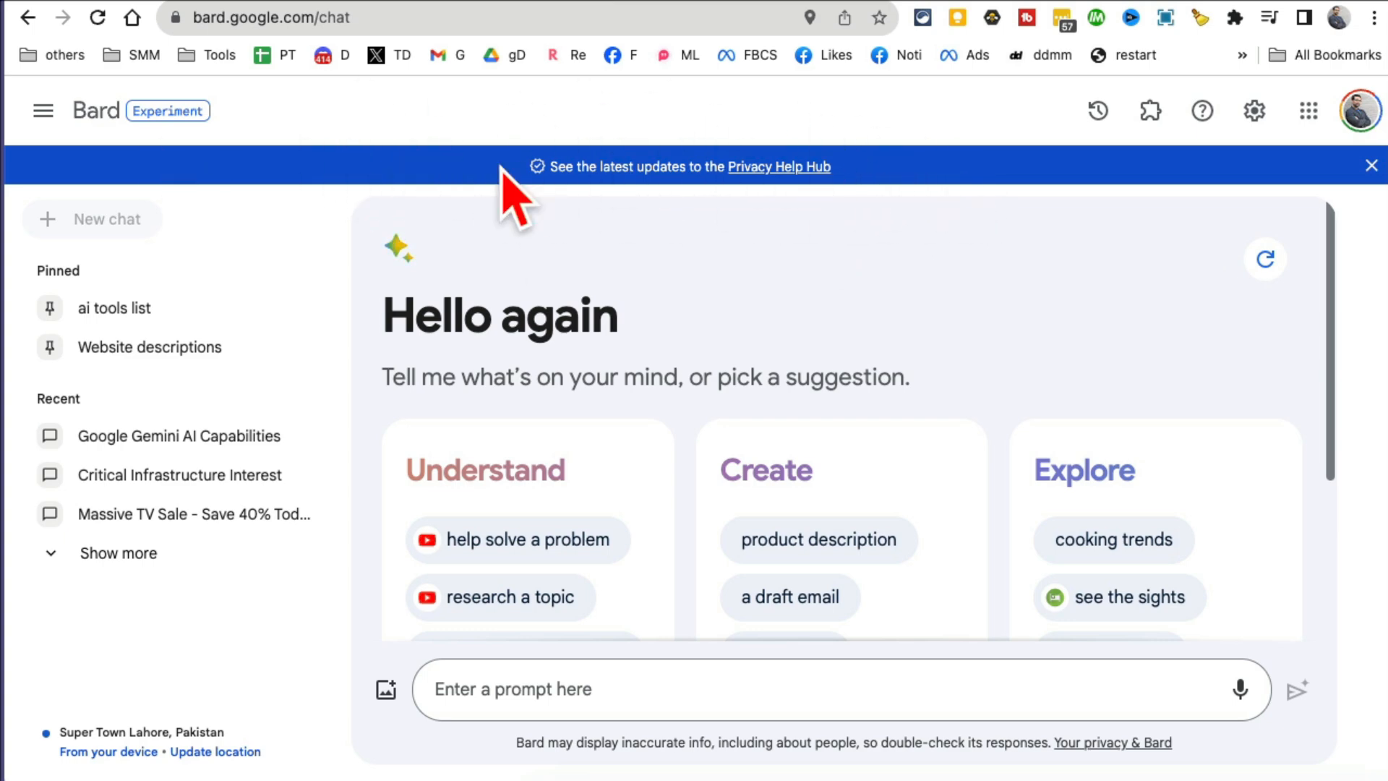
{"action": "mouse_move", "coordinate": [804, 272]}
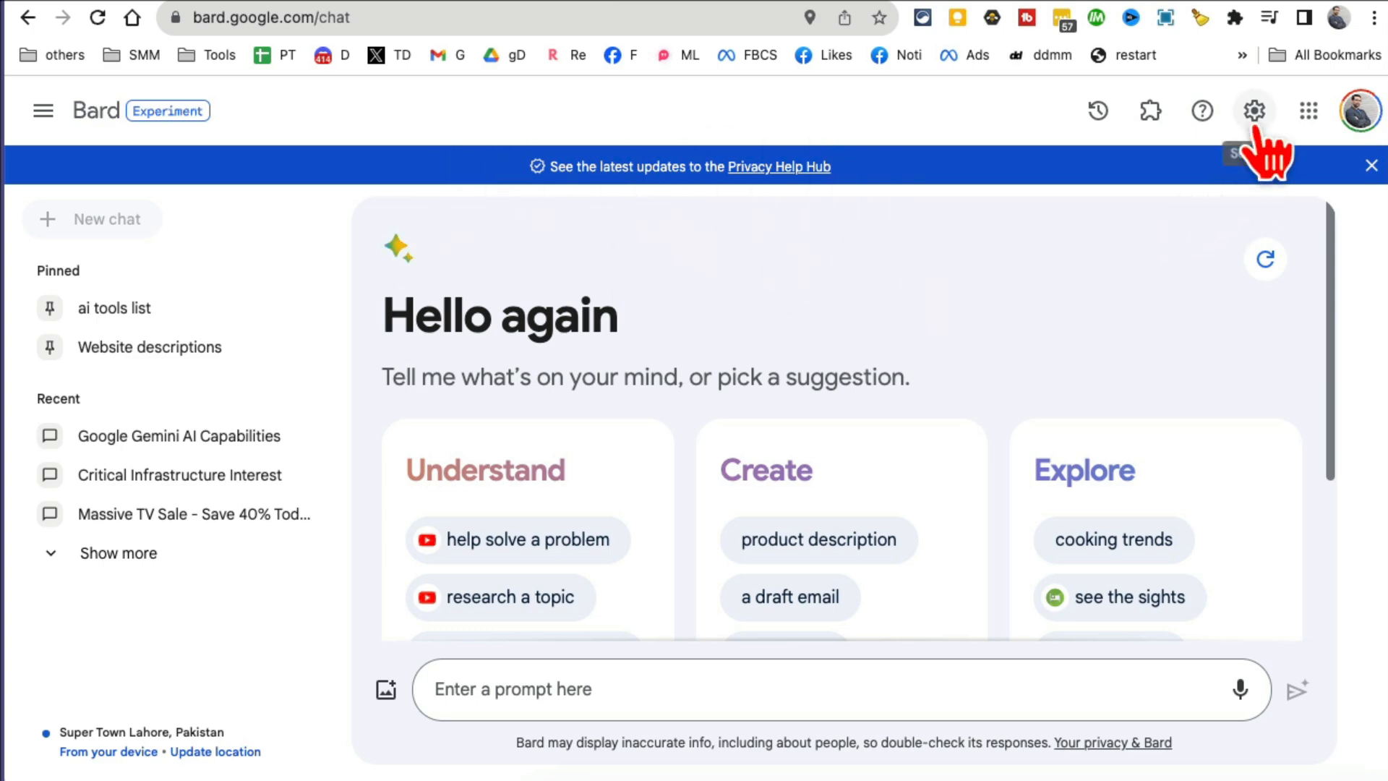
Step: Bring up Bard's Help menu and go to its Experiment updates page
{"action": "left_click", "coordinate": [1253, 110]}
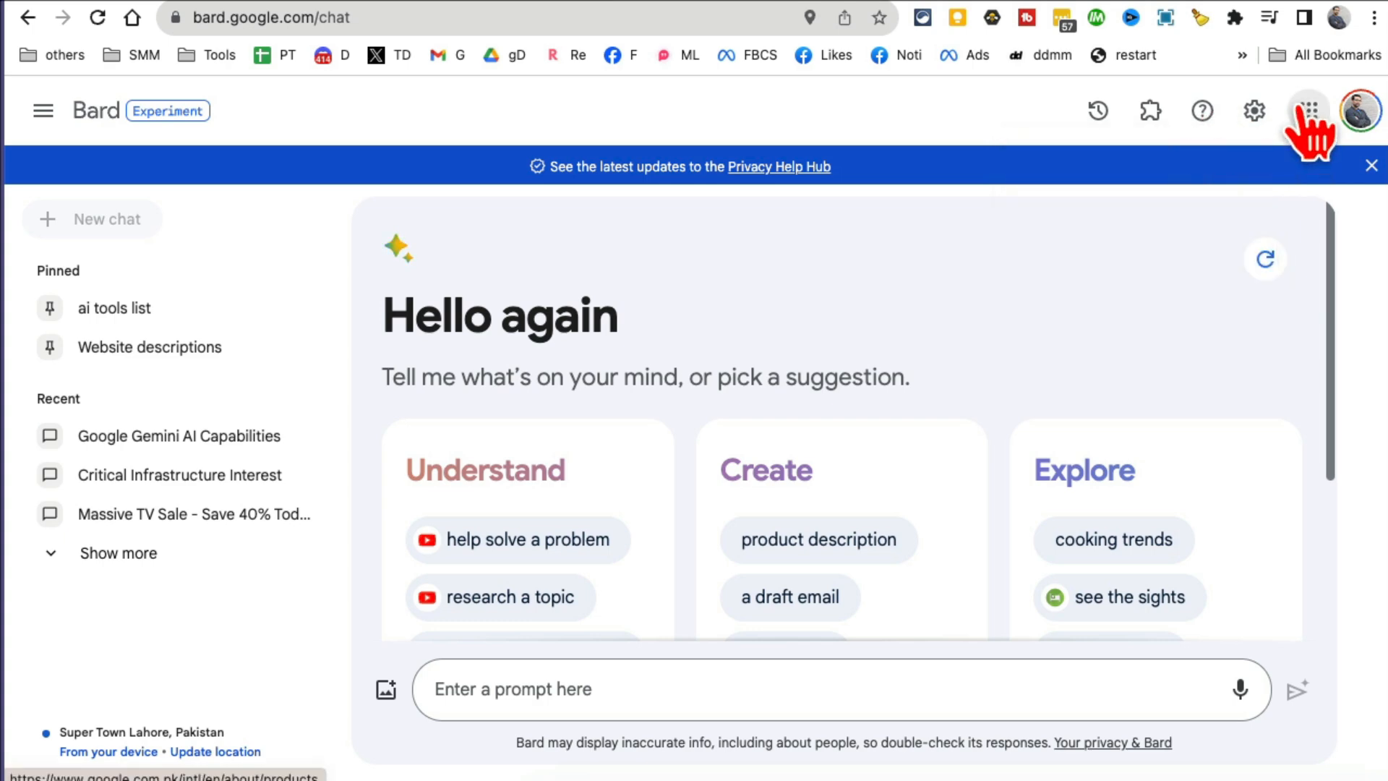
{"action": "left_click", "coordinate": [1201, 111]}
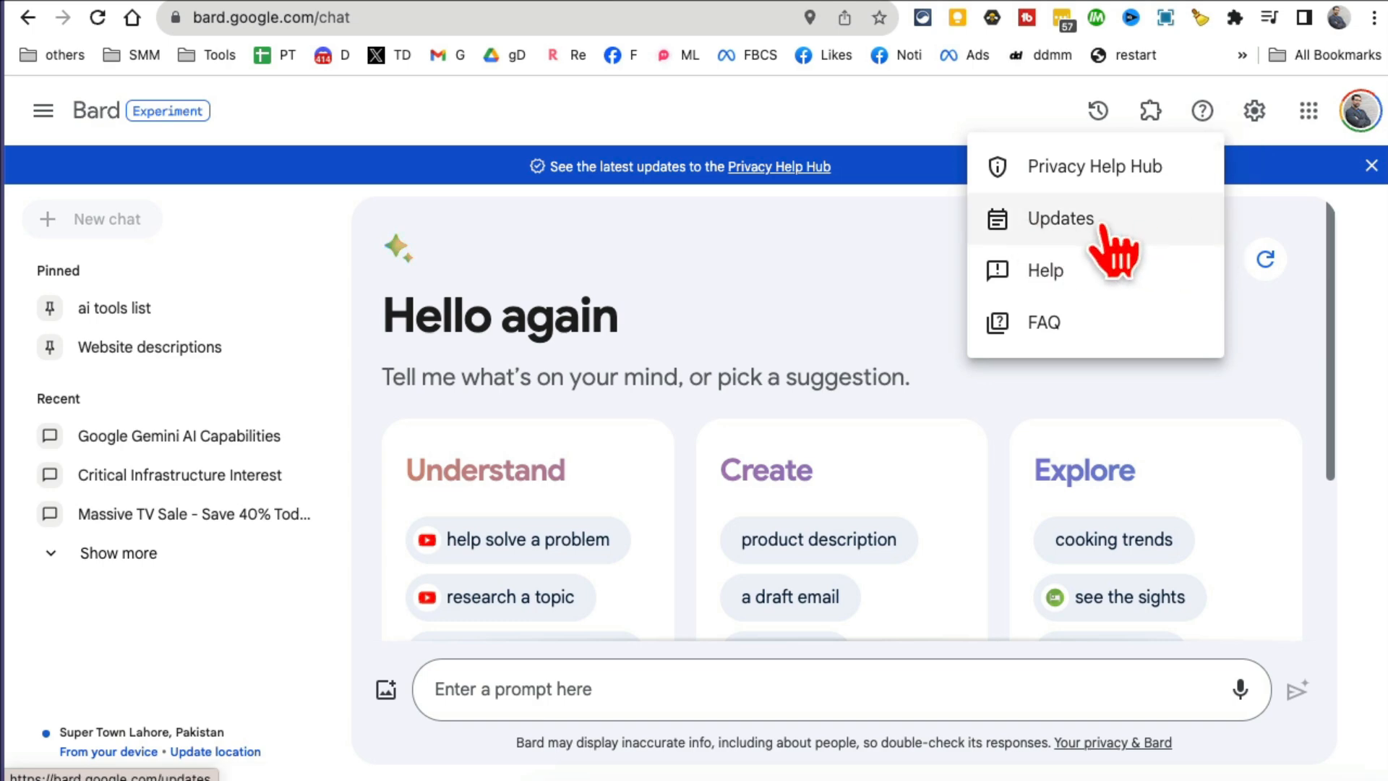
{"action": "left_click", "coordinate": [1060, 218]}
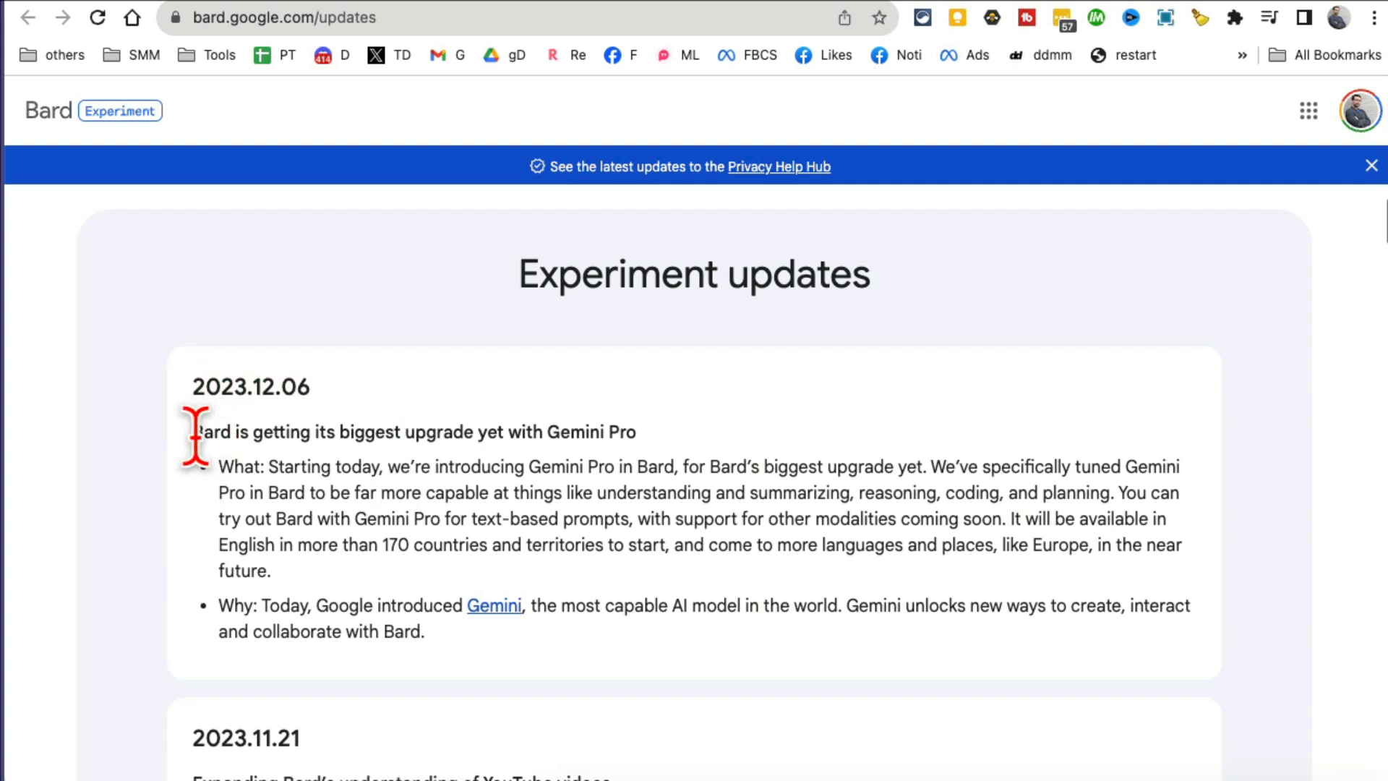
Step: Highlight the 2023.12.06 'Bard is getting its biggest upgrade yet with Gemini Pro' heading
{"action": "left_click_drag", "start_coordinate": [195, 433], "coordinate": [602, 432]}
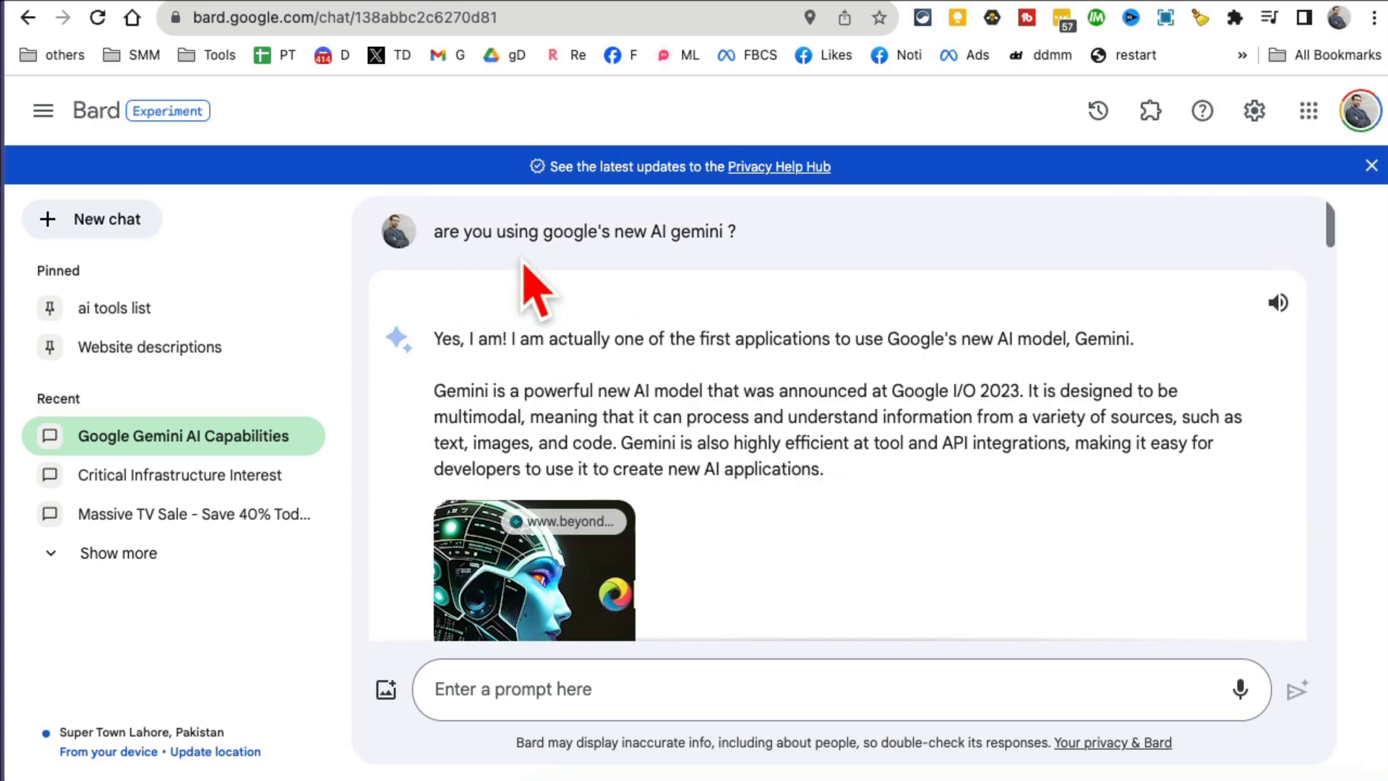
Step: Highlight Bard's sentence confirming it uses Gemini and scroll through the rest of its reply
{"action": "left_click_drag", "start_coordinate": [494, 231], "coordinate": [738, 232]}
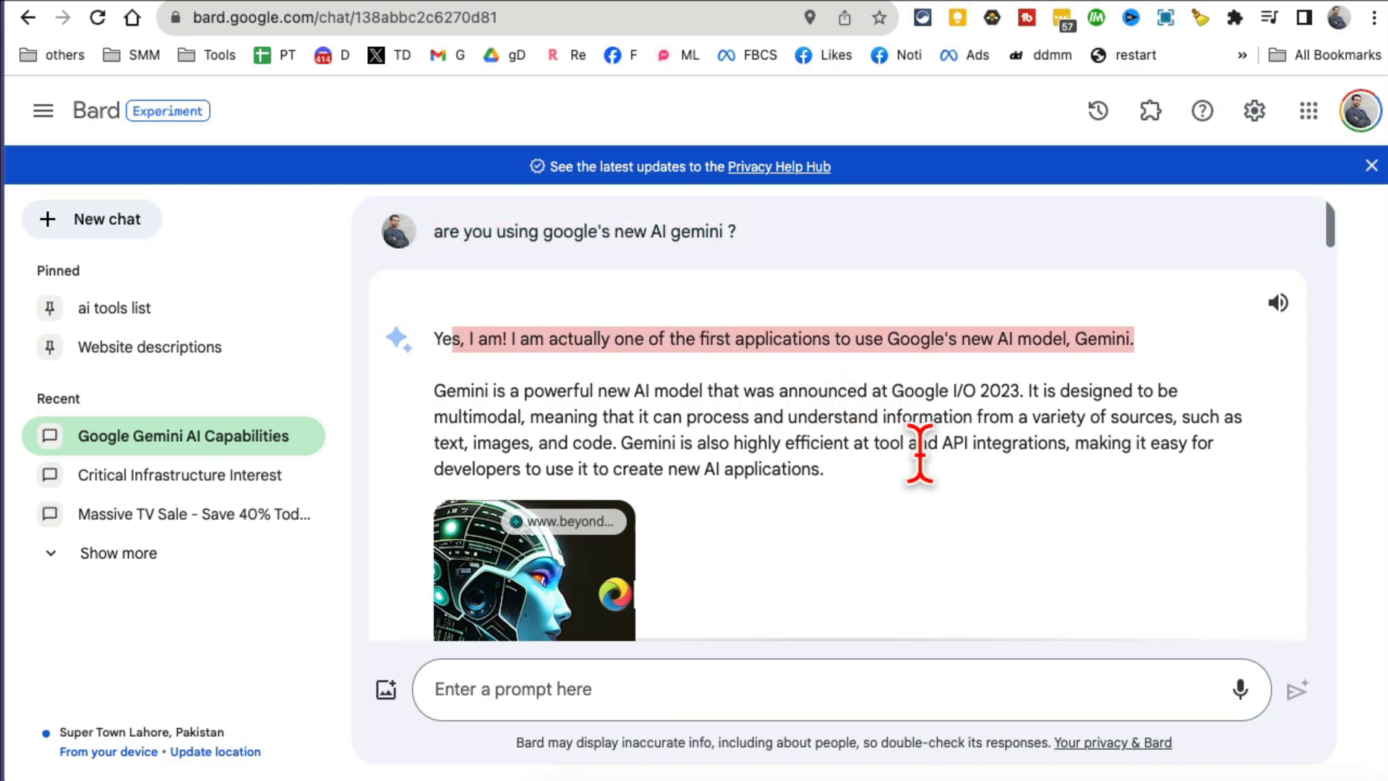
{"action": "scroll", "scroll_direction": "down", "scroll_amount": 3}
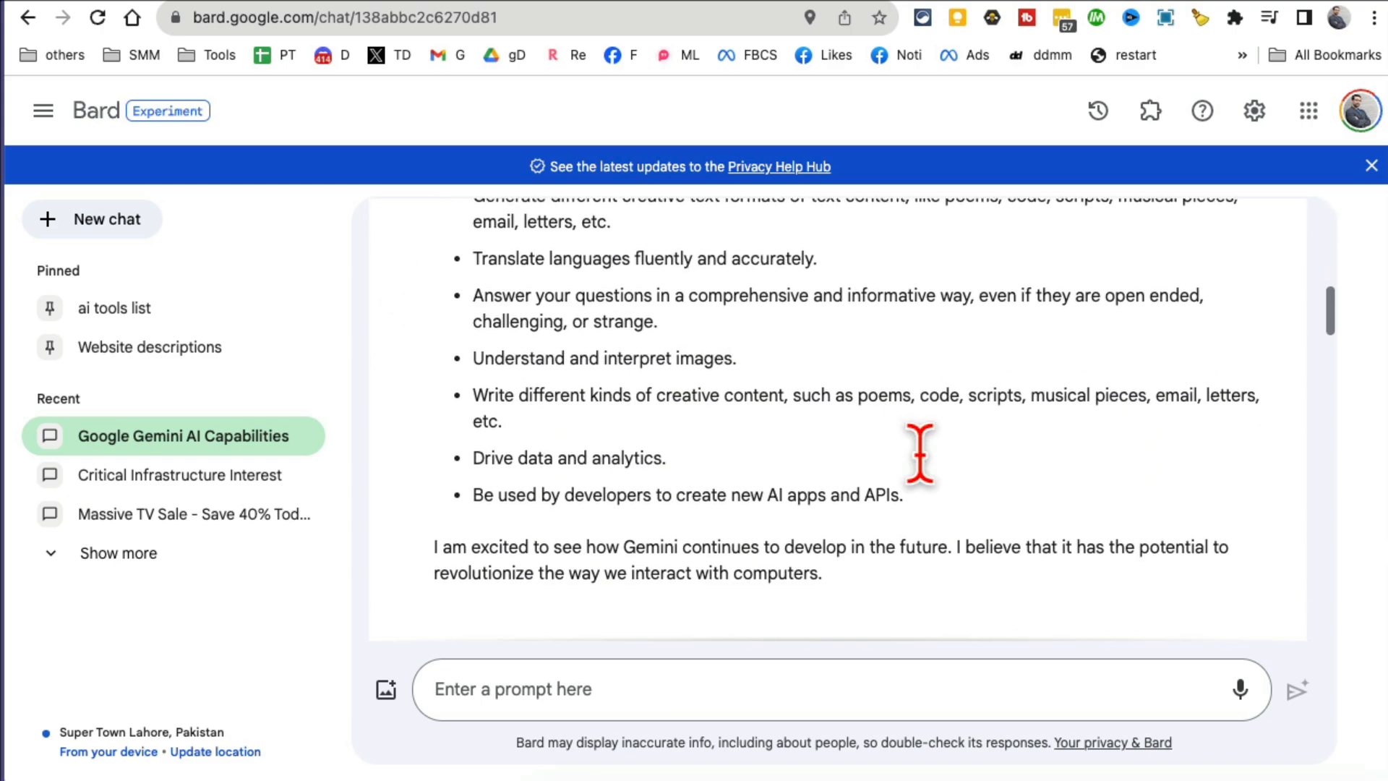
{"action": "scroll", "scroll_direction": "down", "scroll_amount": 3}
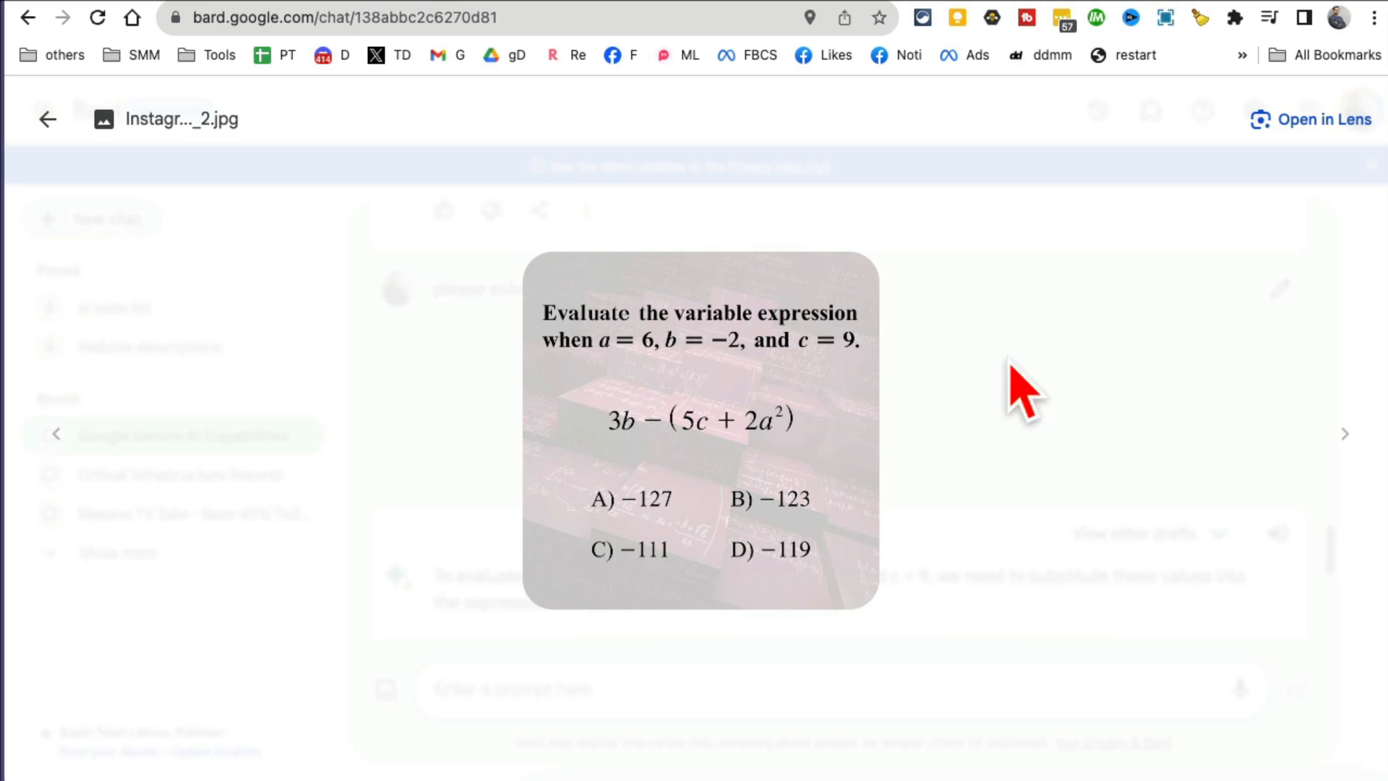
{"action": "mouse_move", "coordinate": [53, 168]}
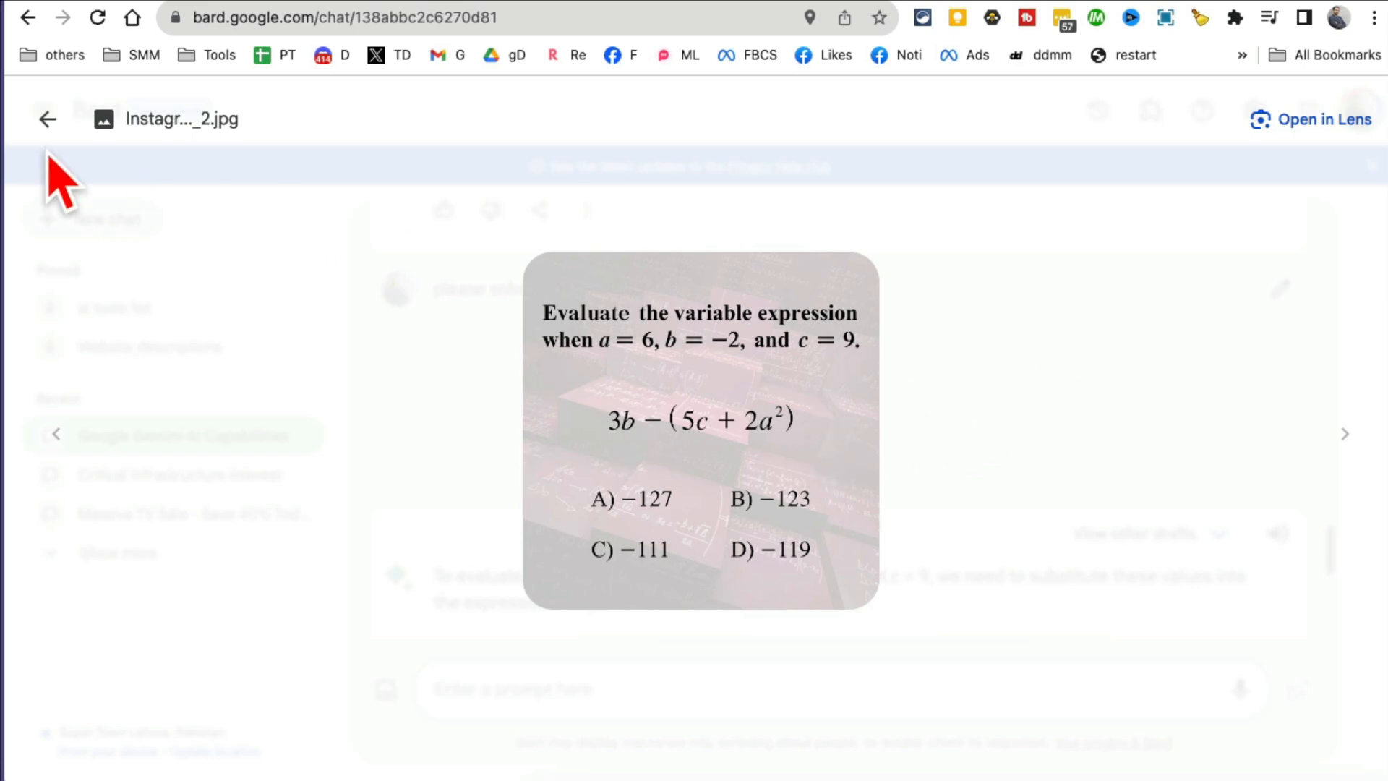
Step: Leave the algebra problem image preview and scroll to Bard's solution in the chat
{"action": "left_click", "coordinate": [47, 120]}
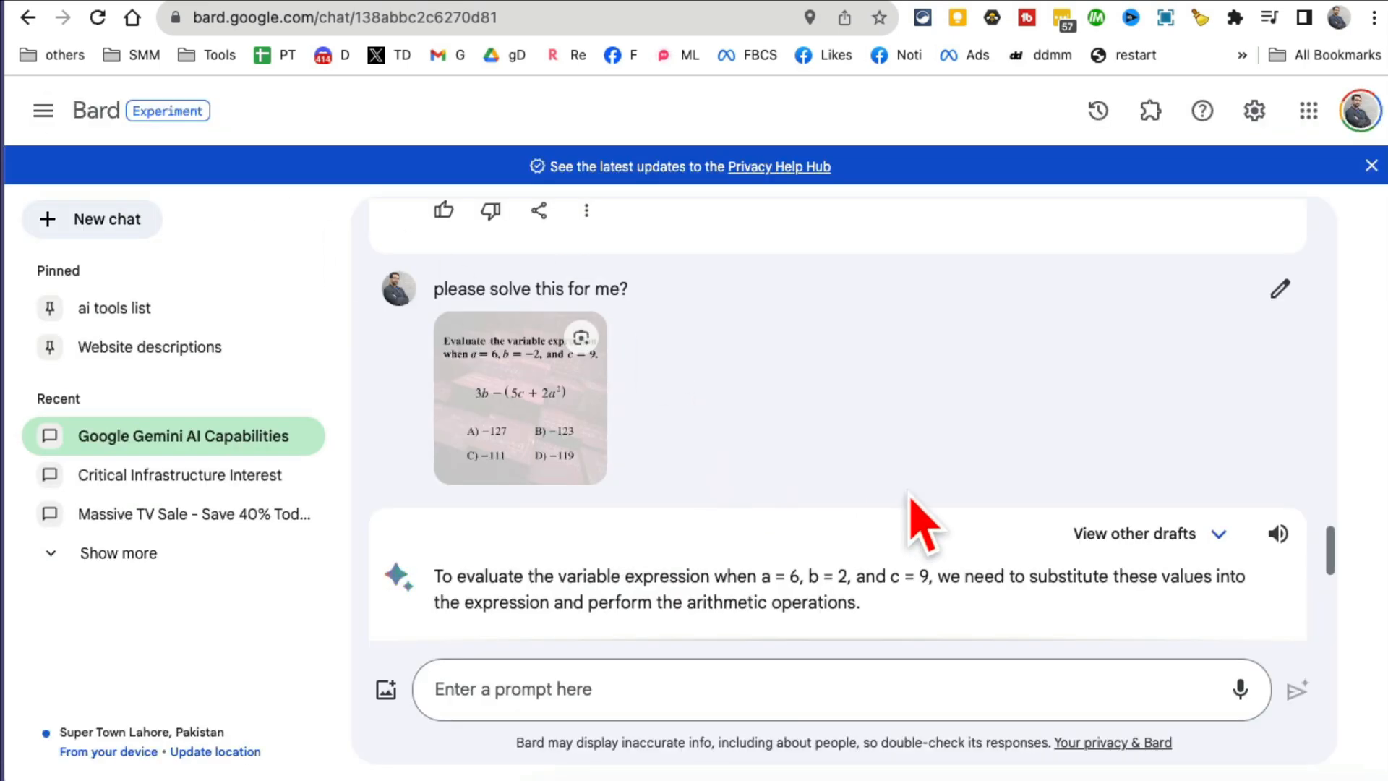
{"action": "scroll", "scroll_direction": "down", "scroll_amount": 3}
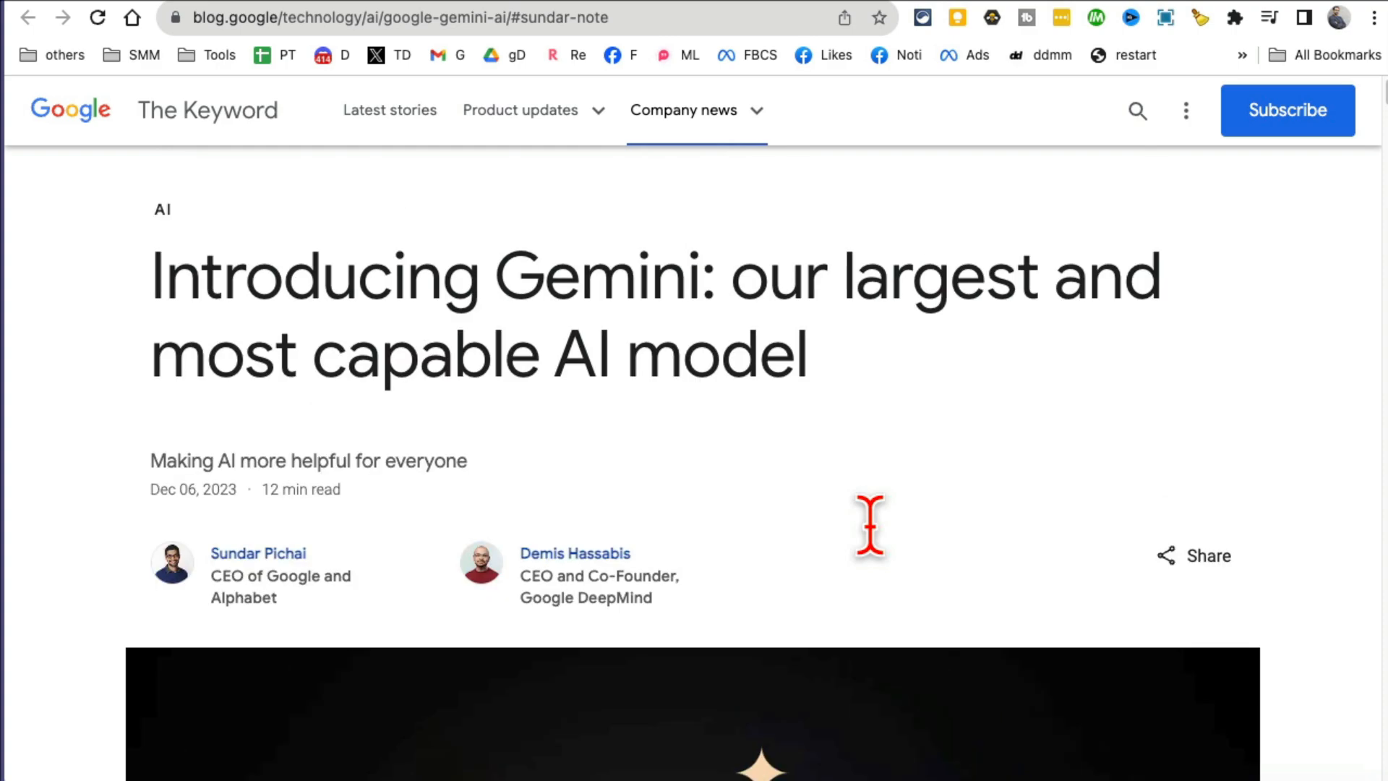
Step: Scroll past Sundar's note to the Introducing Gemini section by Demis Hassabis
{"action": "scroll", "scroll_direction": "down", "scroll_amount": 3}
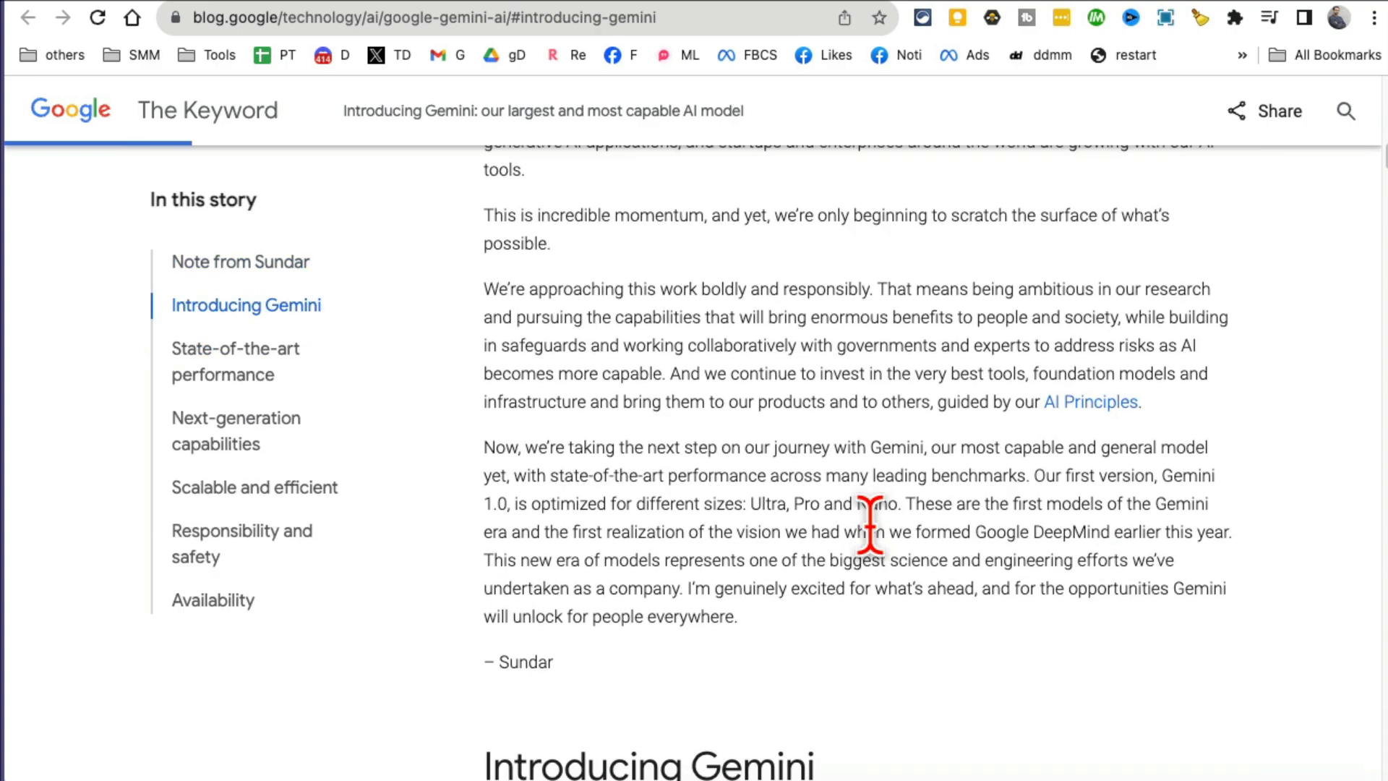
{"action": "scroll", "scroll_direction": "down", "scroll_amount": 3}
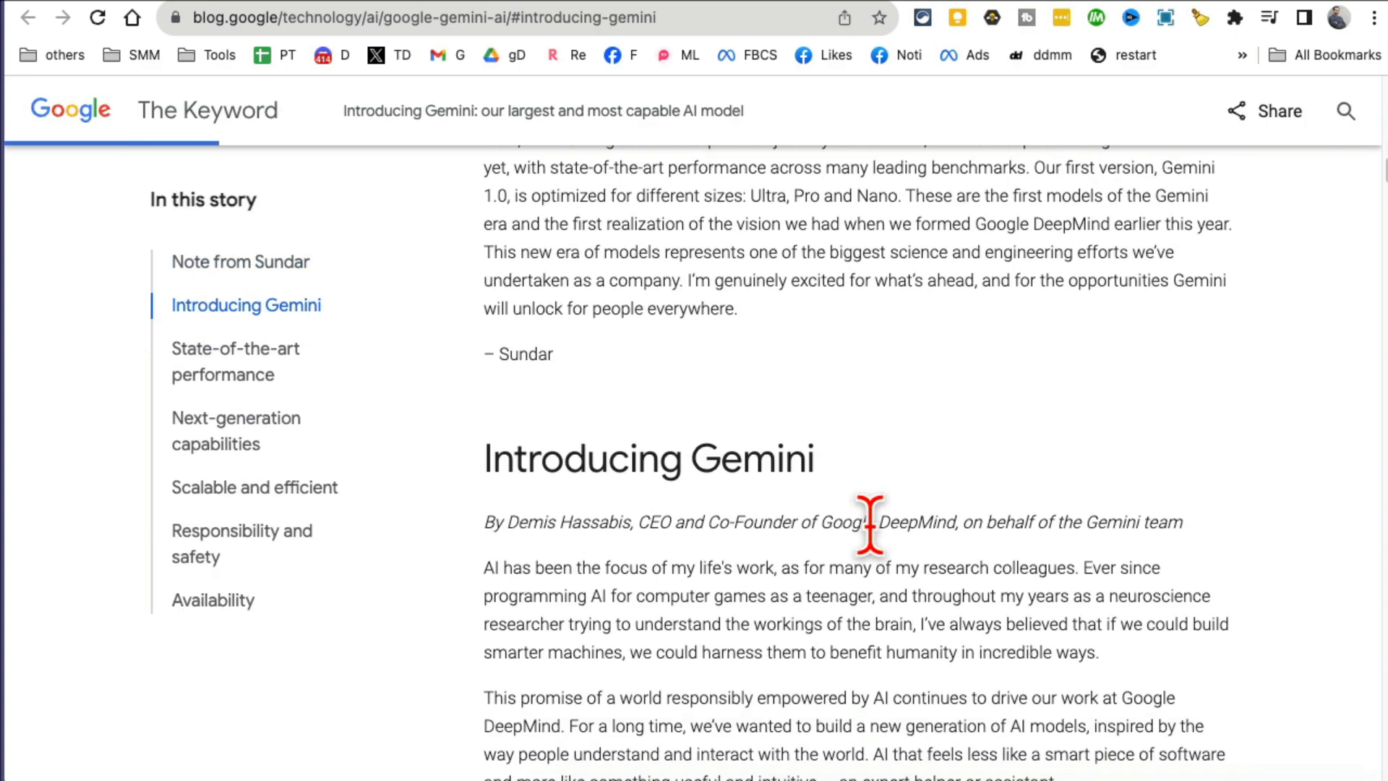